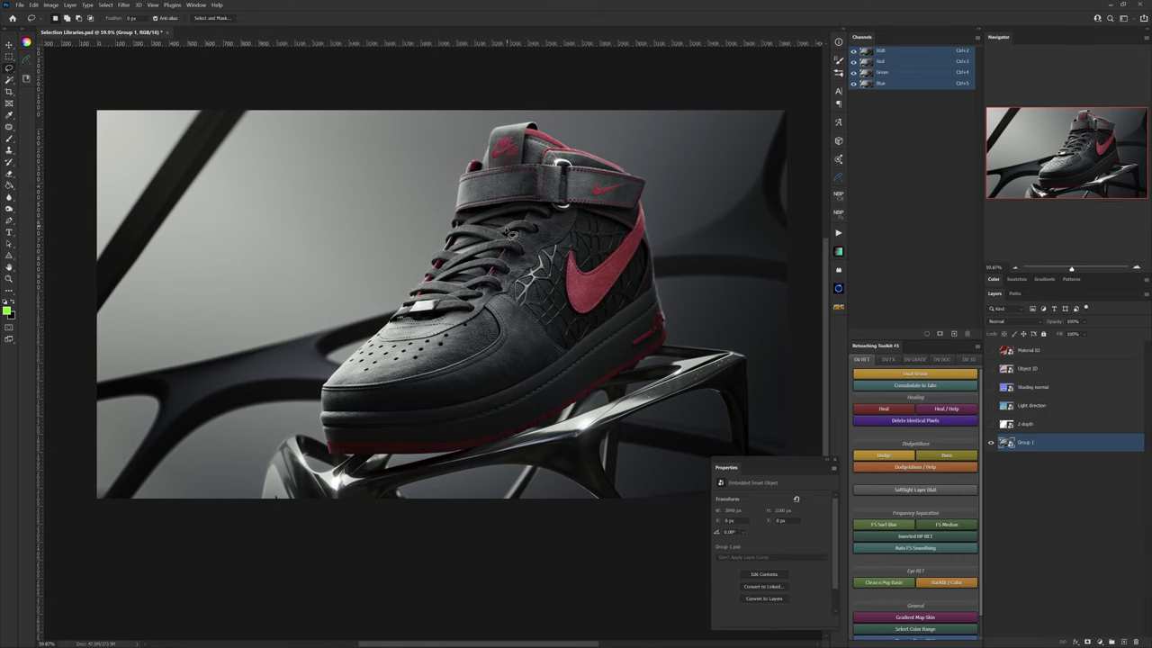
{"action": "mouse_move", "coordinate": [624, 322]}
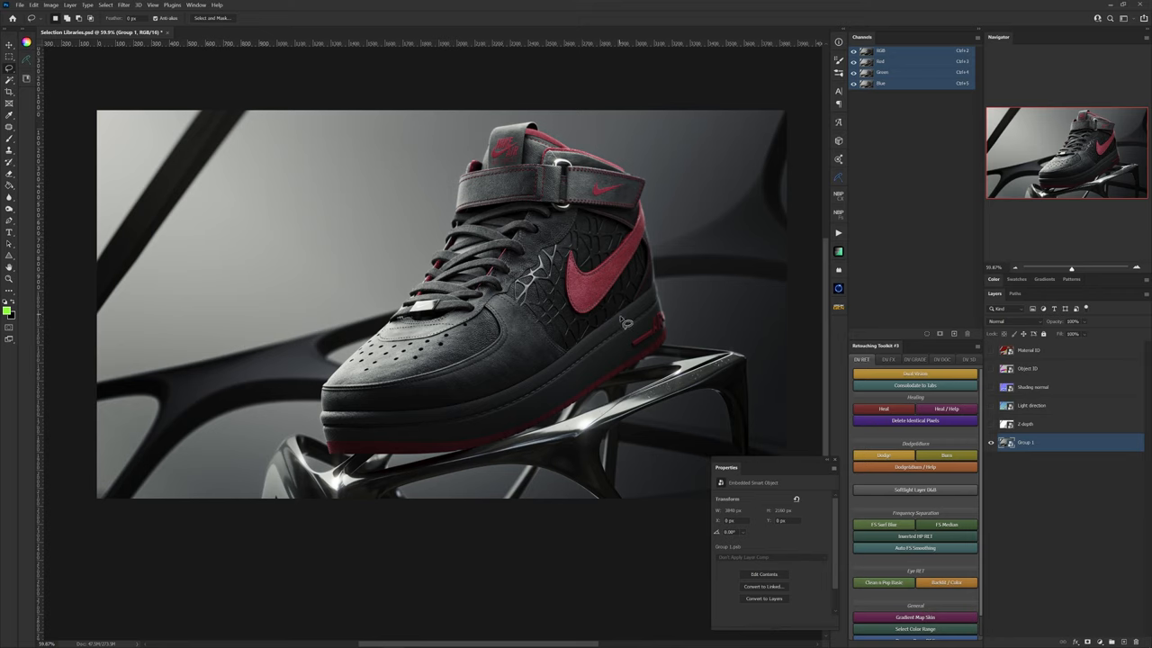
{"action": "mouse_move", "coordinate": [683, 275]}
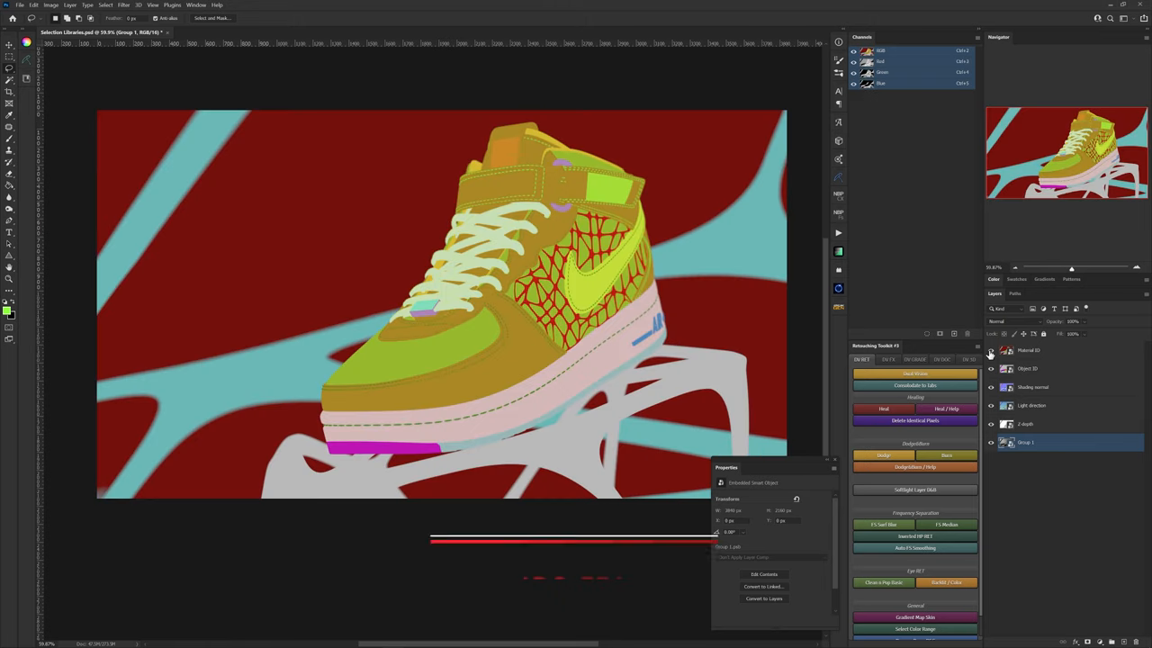
{"action": "mouse_move", "coordinate": [992, 350]}
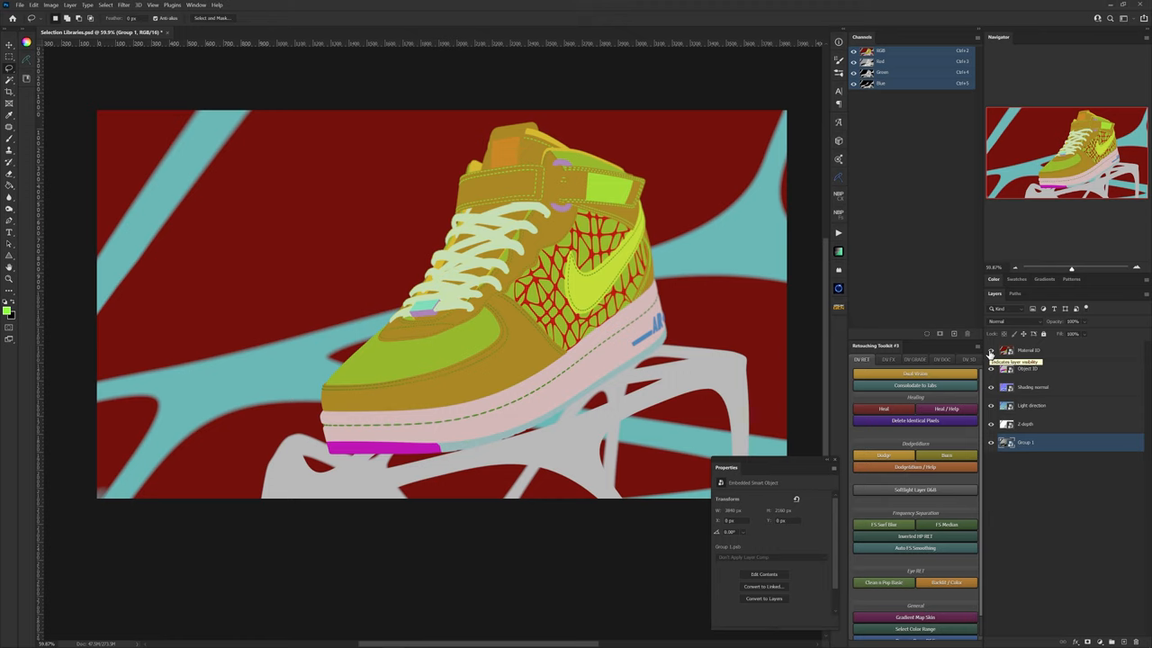
{"action": "mouse_move", "coordinate": [990, 351]}
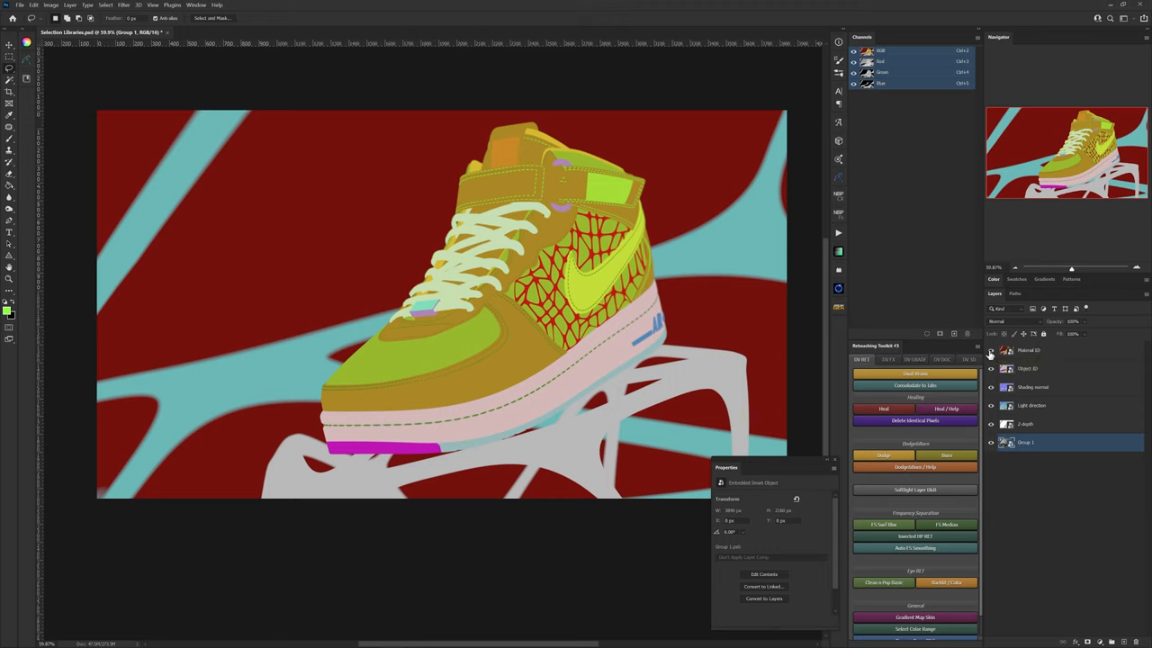
{"action": "mouse_move", "coordinate": [990, 354]}
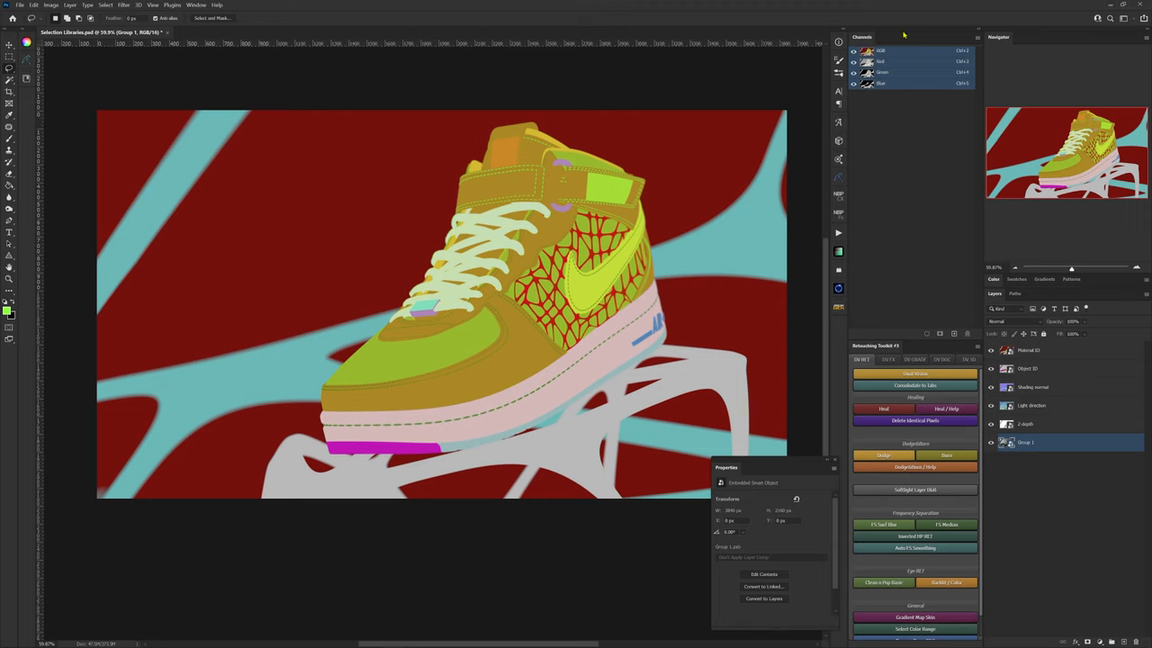
{"action": "mouse_move", "coordinate": [899, 68]}
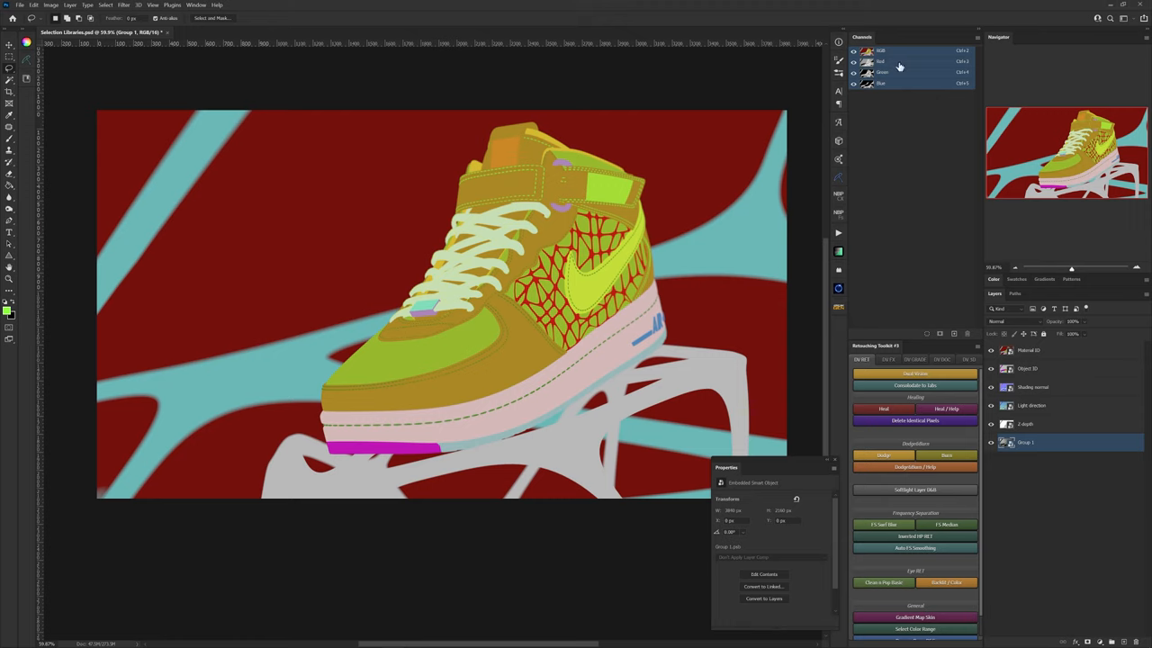
{"action": "mouse_move", "coordinate": [884, 90]}
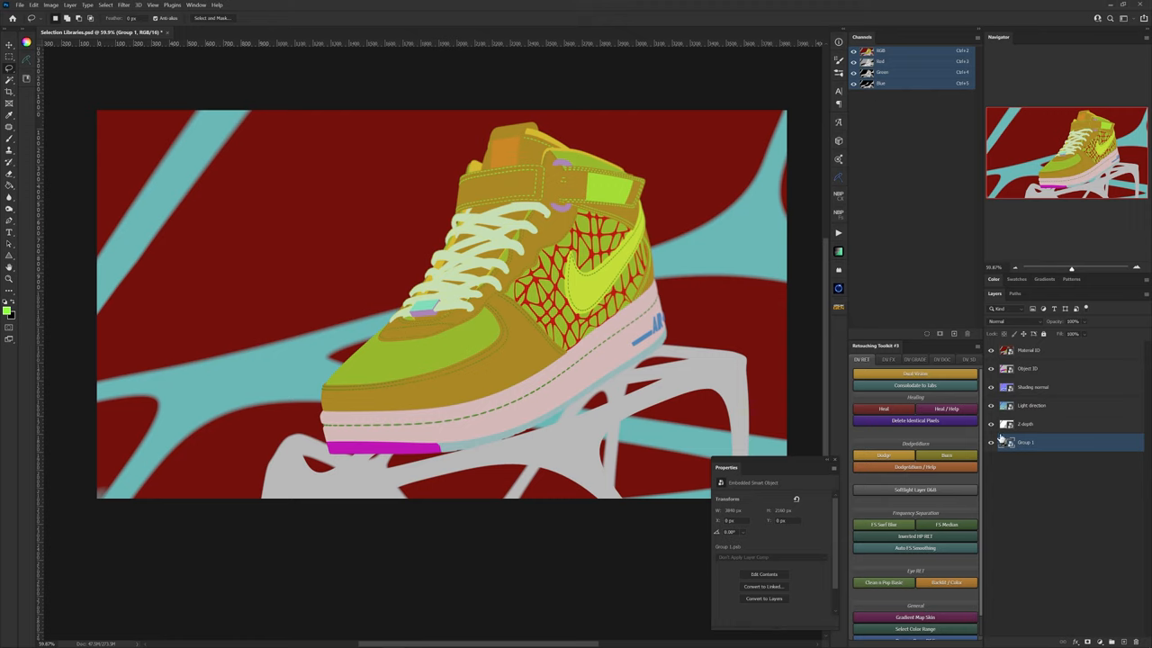
{"action": "mouse_move", "coordinate": [1010, 295]}
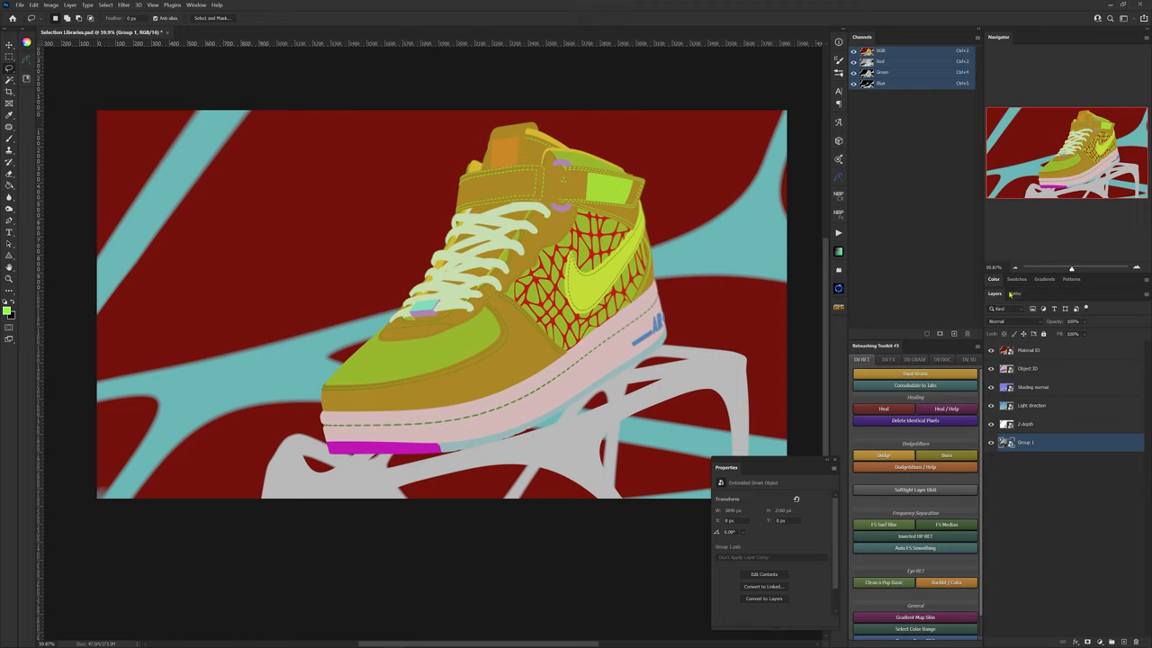
{"action": "mouse_move", "coordinate": [1025, 262]}
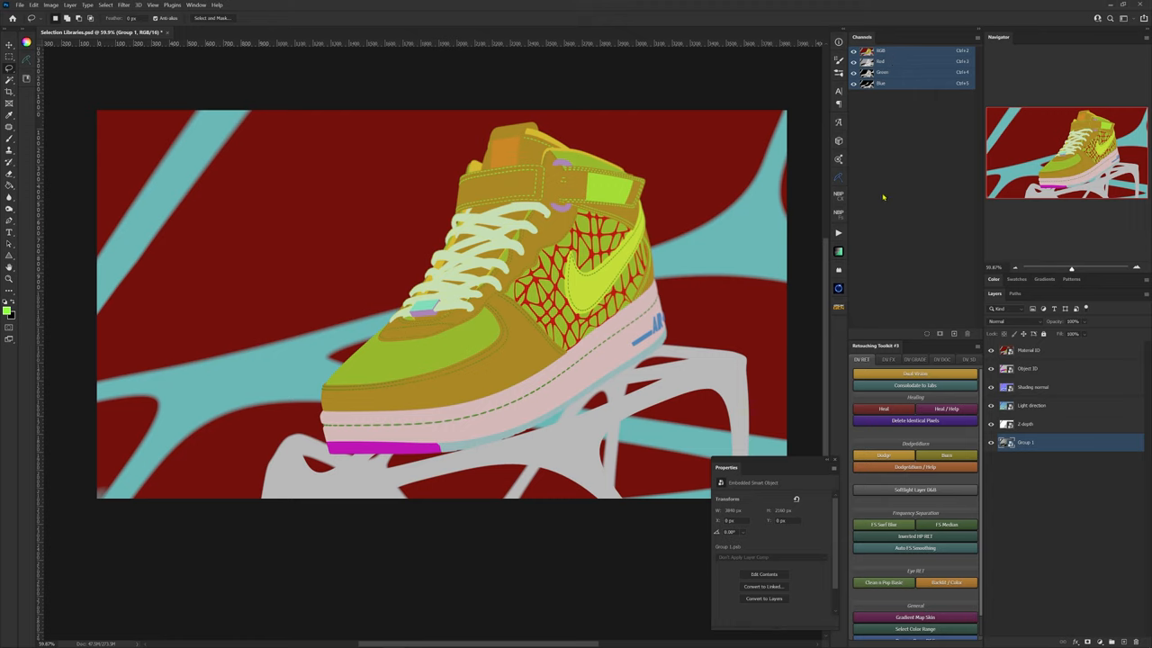
{"action": "mouse_move", "coordinate": [892, 297]}
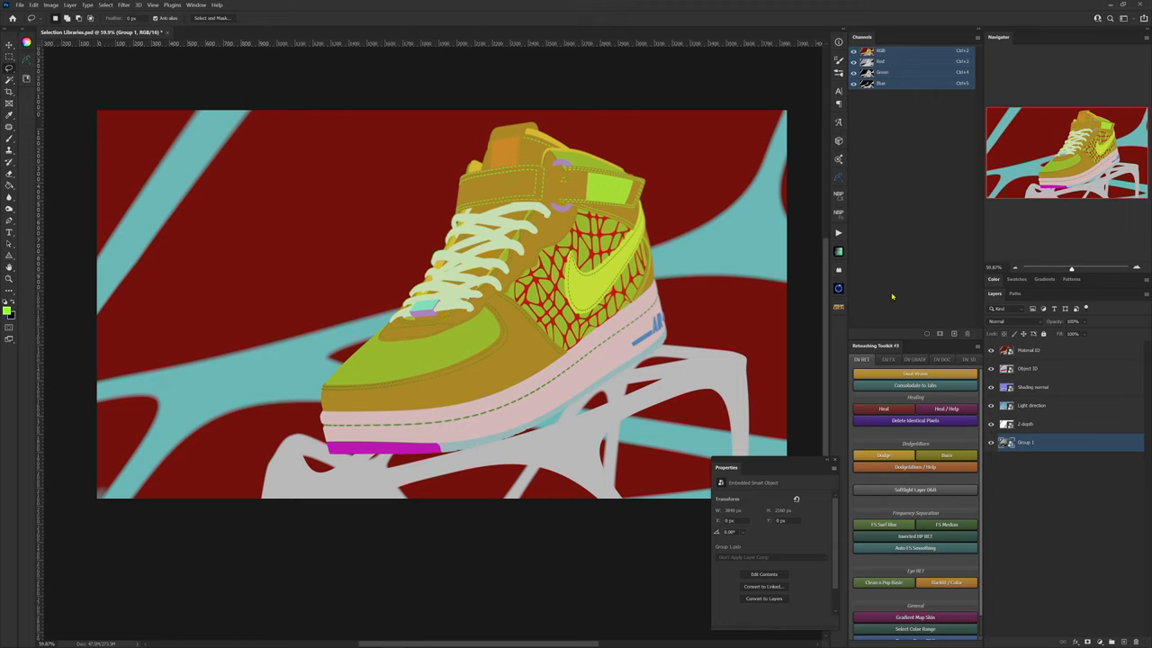
Select the Material ID pass layer so work continues from its colour map.
{"action": "left_click", "coordinate": [1029, 350]}
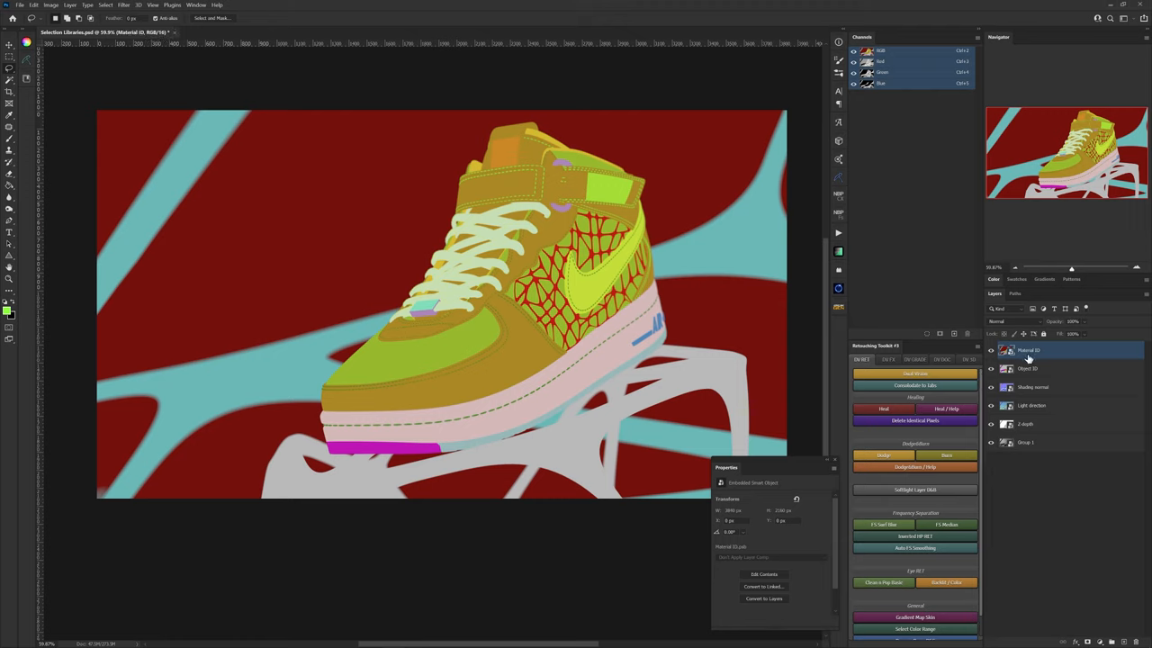
{"action": "mouse_move", "coordinate": [1008, 358]}
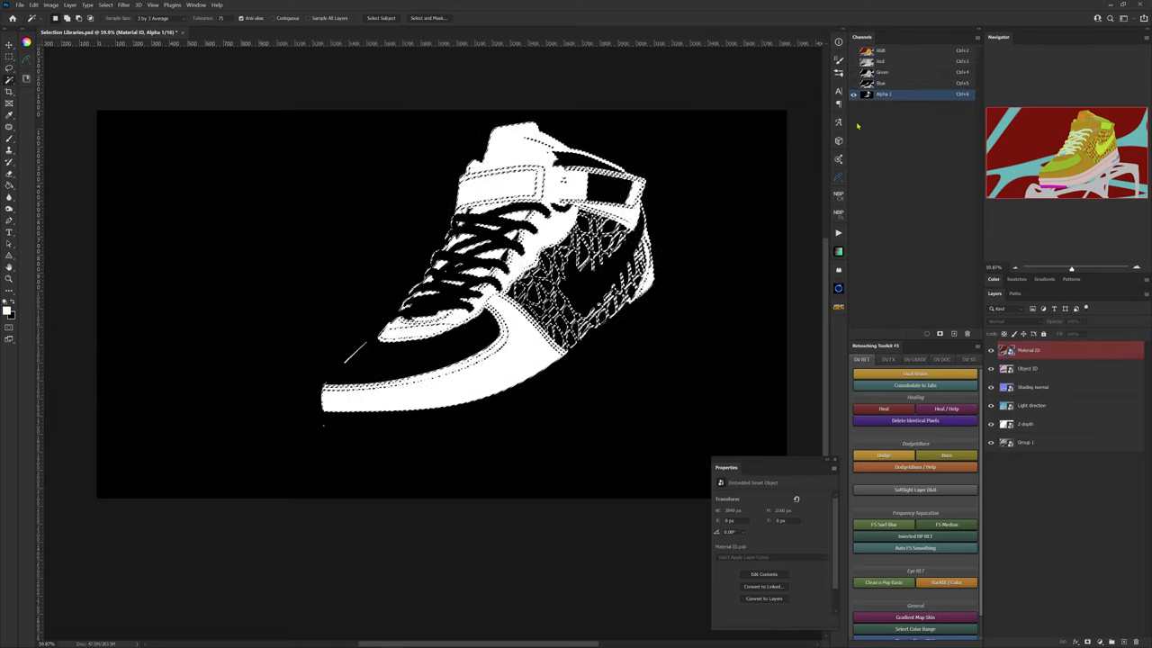
Rename the newly saved alpha channel to 'Primary Leather'.
{"action": "double_click", "coordinate": [887, 94]}
{"action": "type", "text": "Primary Leather"}
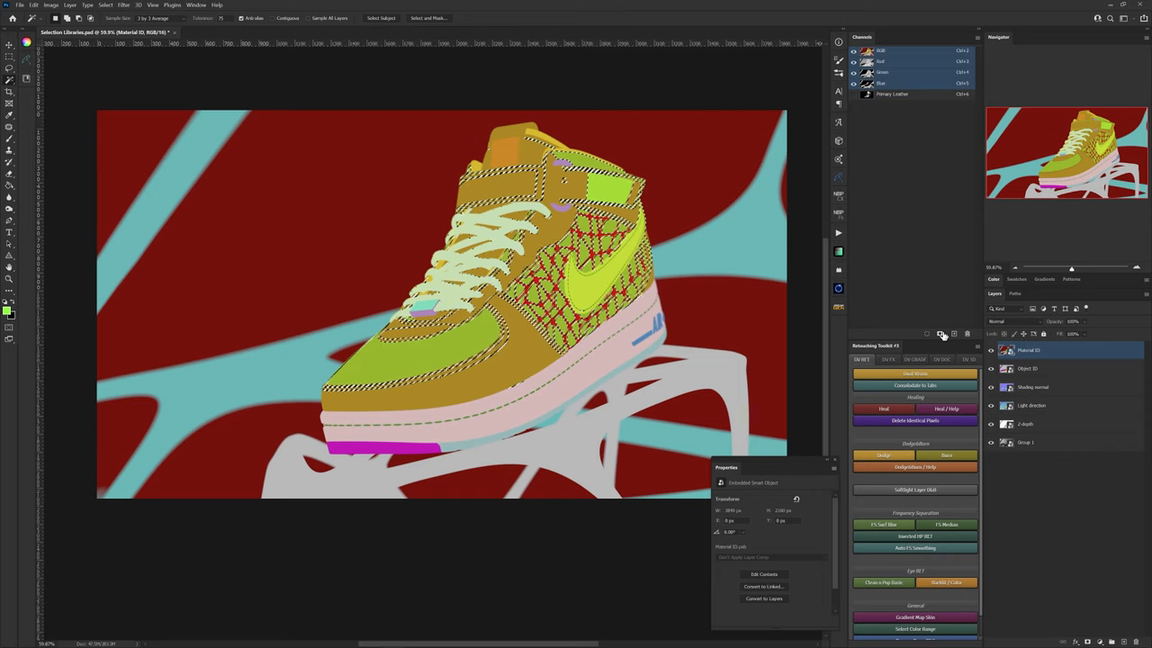
Save the crackle-pattern selection as a new channel named 'Second'.
{"action": "left_click", "coordinate": [884, 104]}
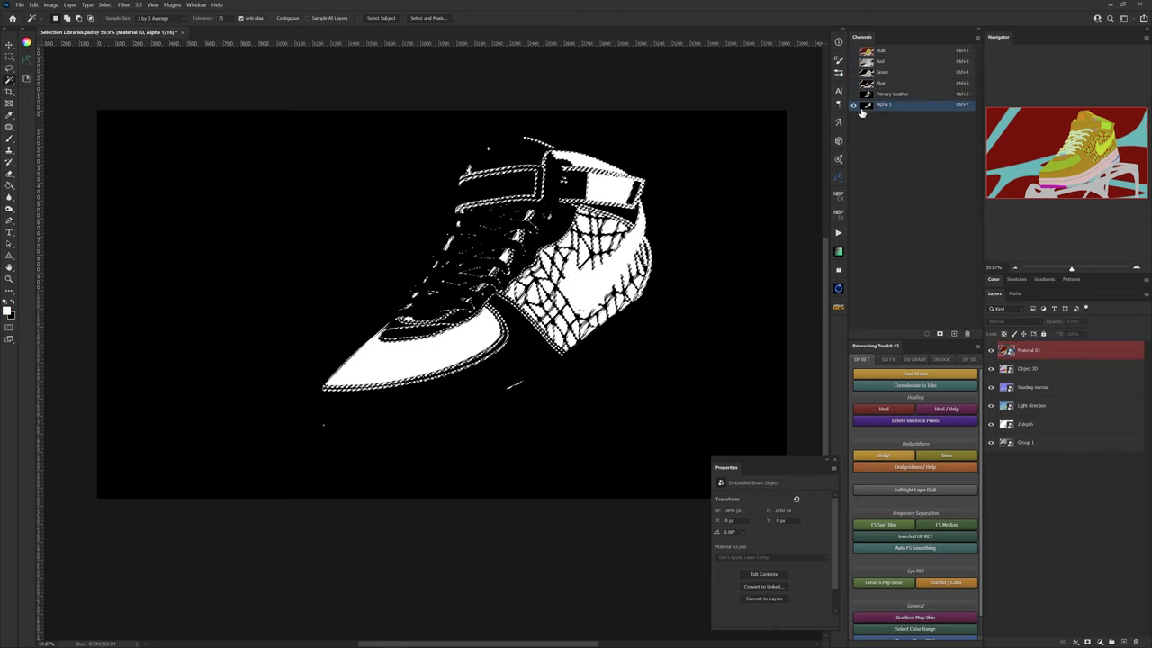
{"action": "double_click", "coordinate": [884, 104]}
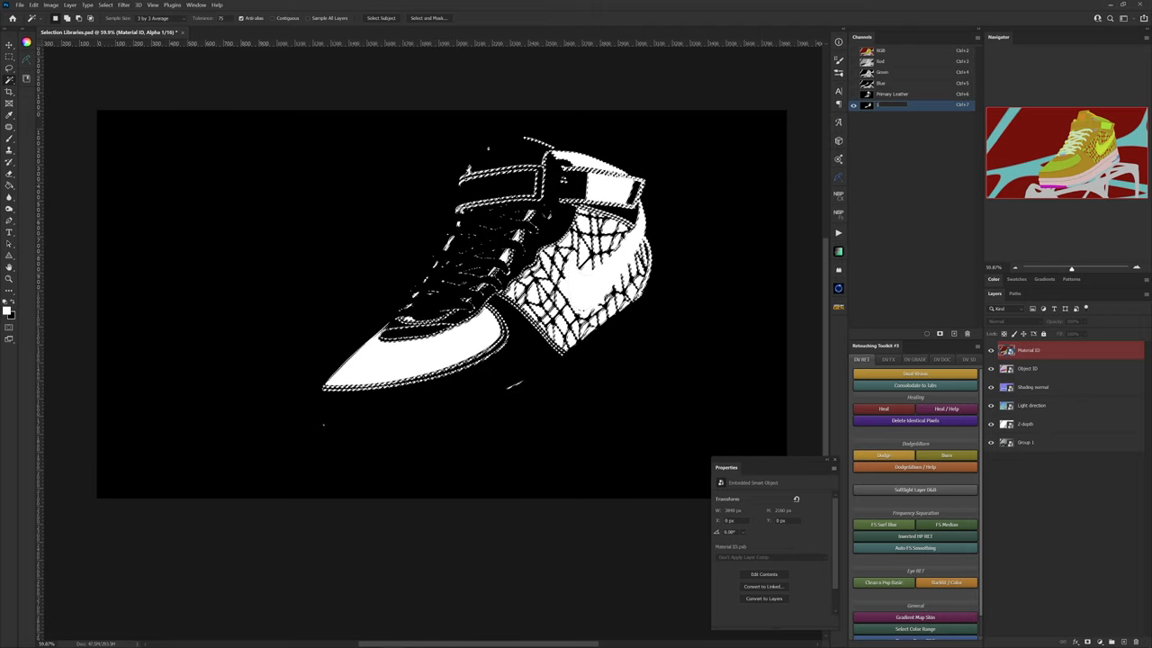
{"action": "left_click", "coordinate": [884, 104]}
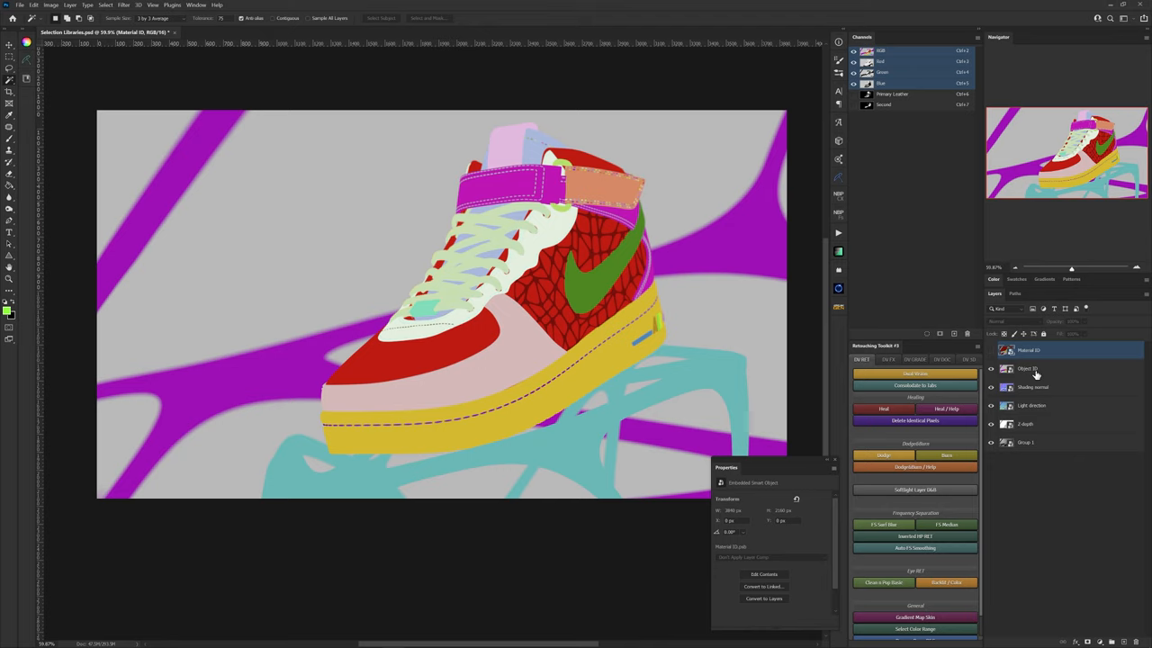
{"action": "mouse_move", "coordinate": [1038, 375]}
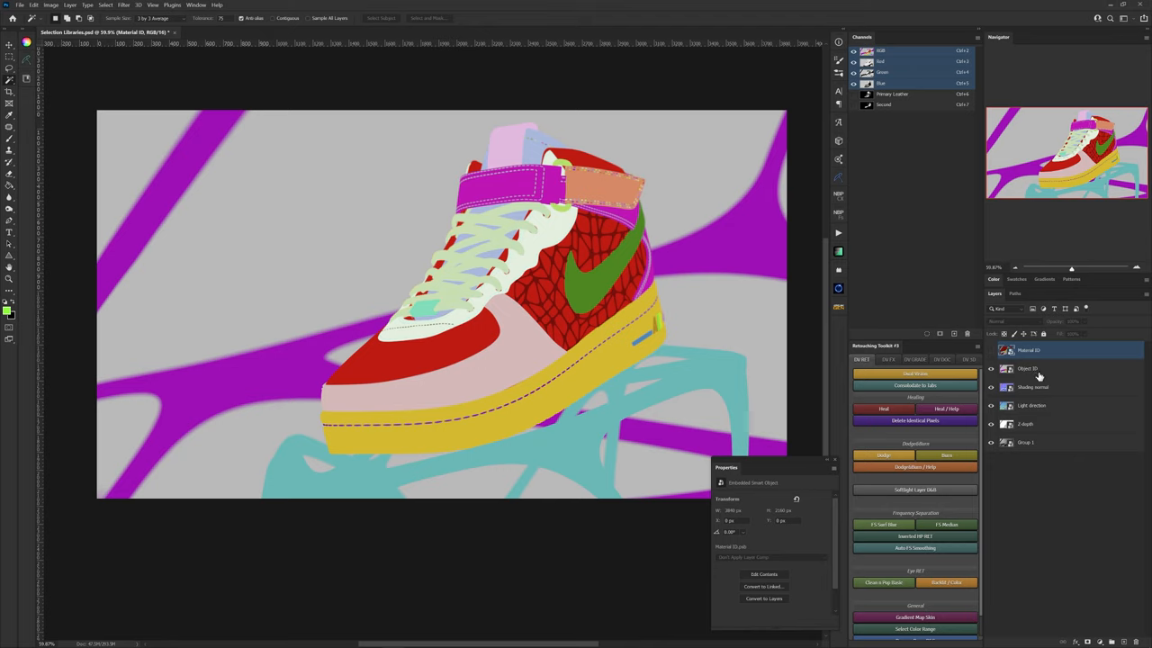
{"action": "mouse_move", "coordinate": [1039, 371]}
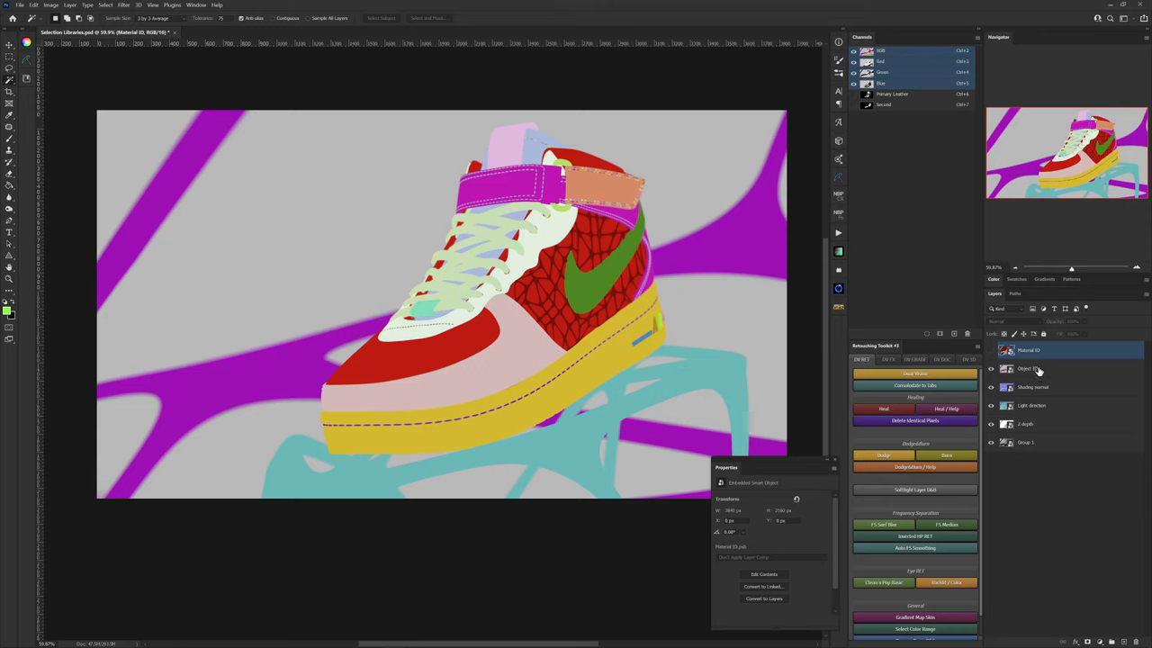
{"action": "mouse_move", "coordinate": [1040, 369]}
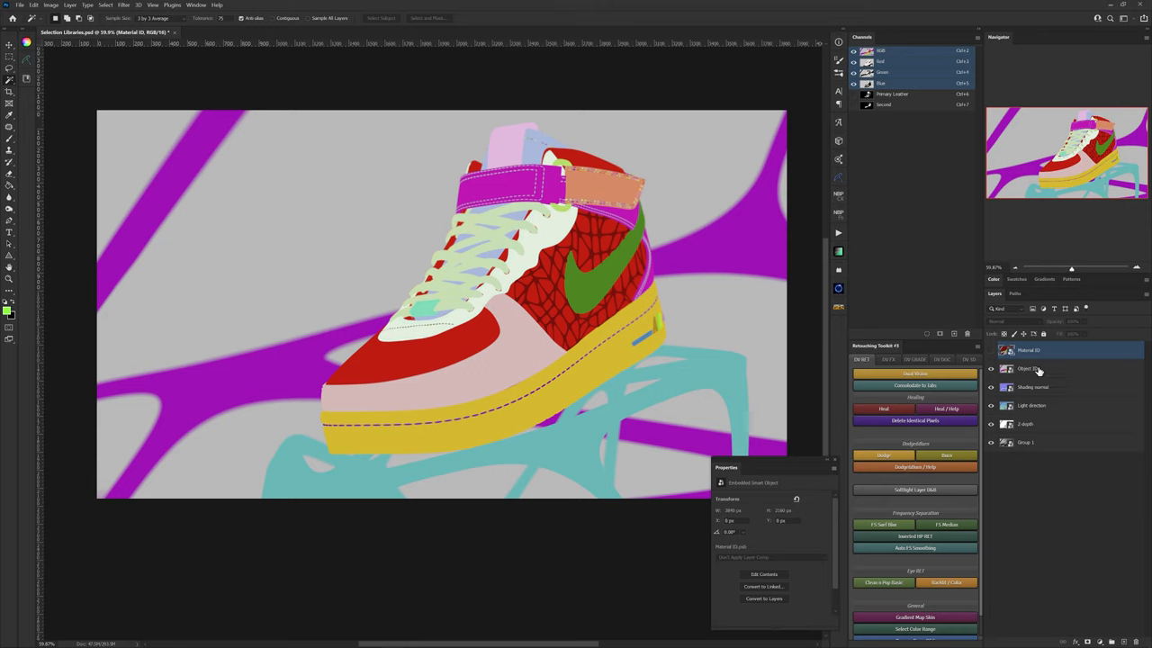
{"action": "mouse_move", "coordinate": [623, 72]}
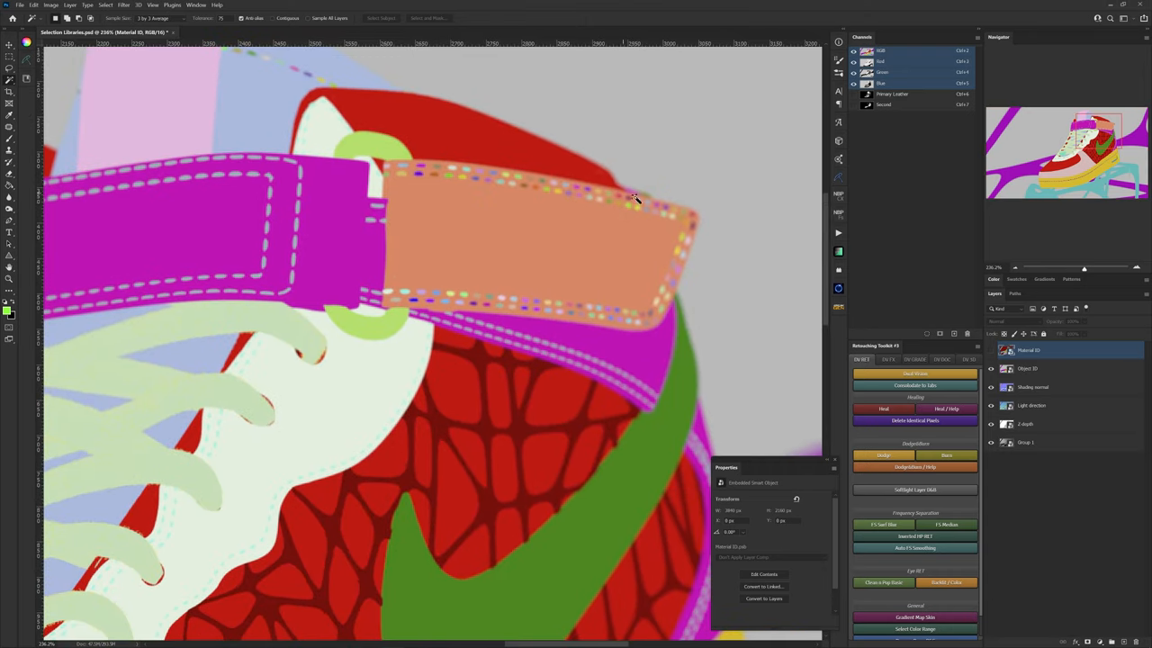
{"action": "mouse_move", "coordinate": [568, 258]}
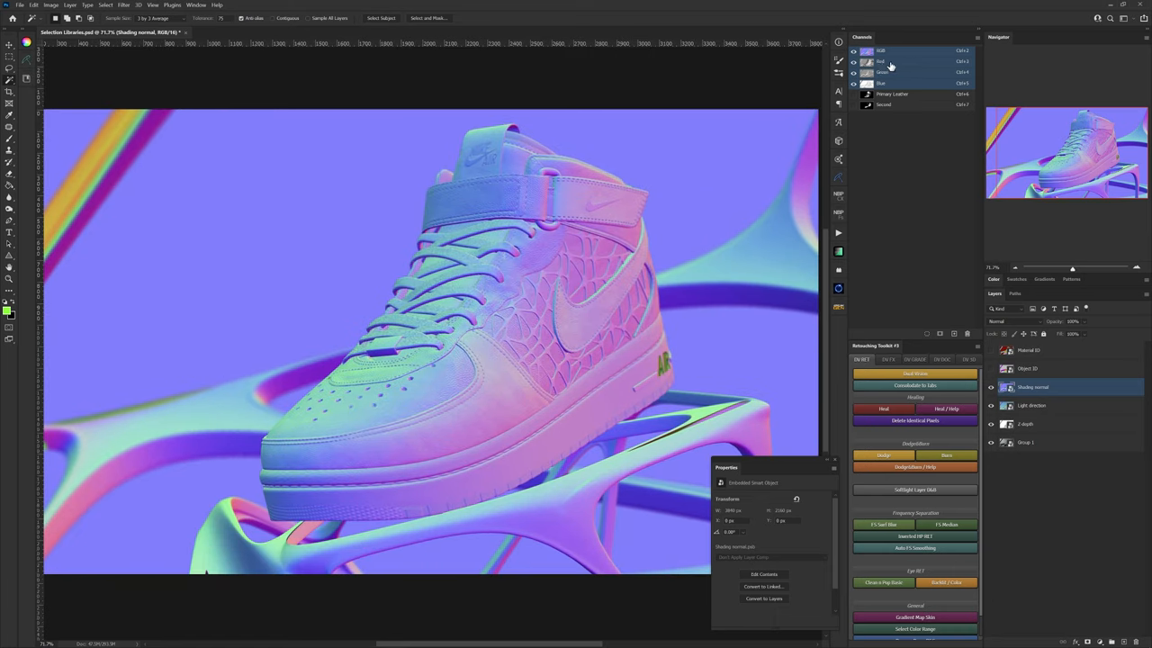
View the shading normal pass's Red, Green, then Blue channels individually.
{"action": "left_click", "coordinate": [881, 61]}
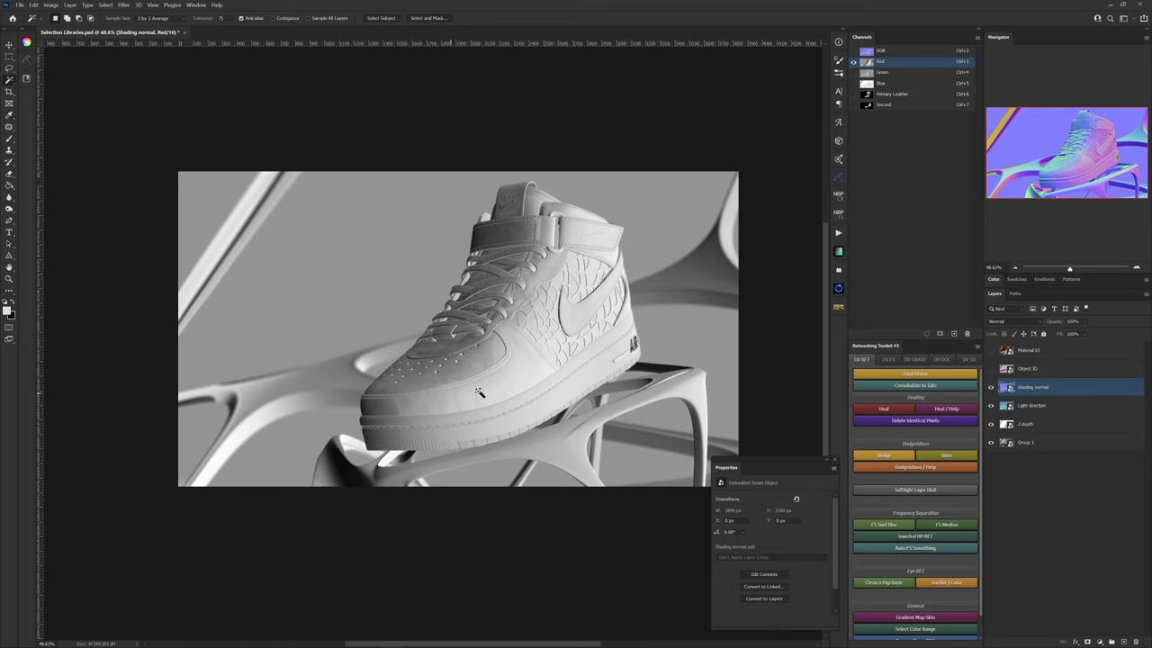
{"action": "mouse_move", "coordinate": [605, 339]}
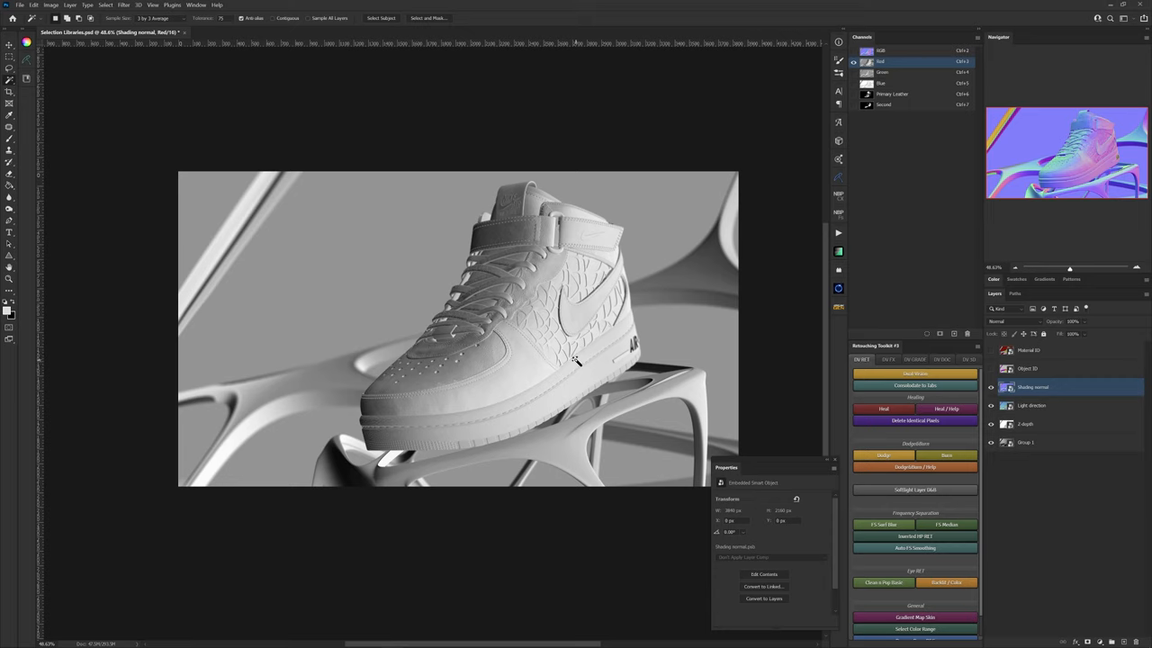
{"action": "mouse_move", "coordinate": [886, 81]}
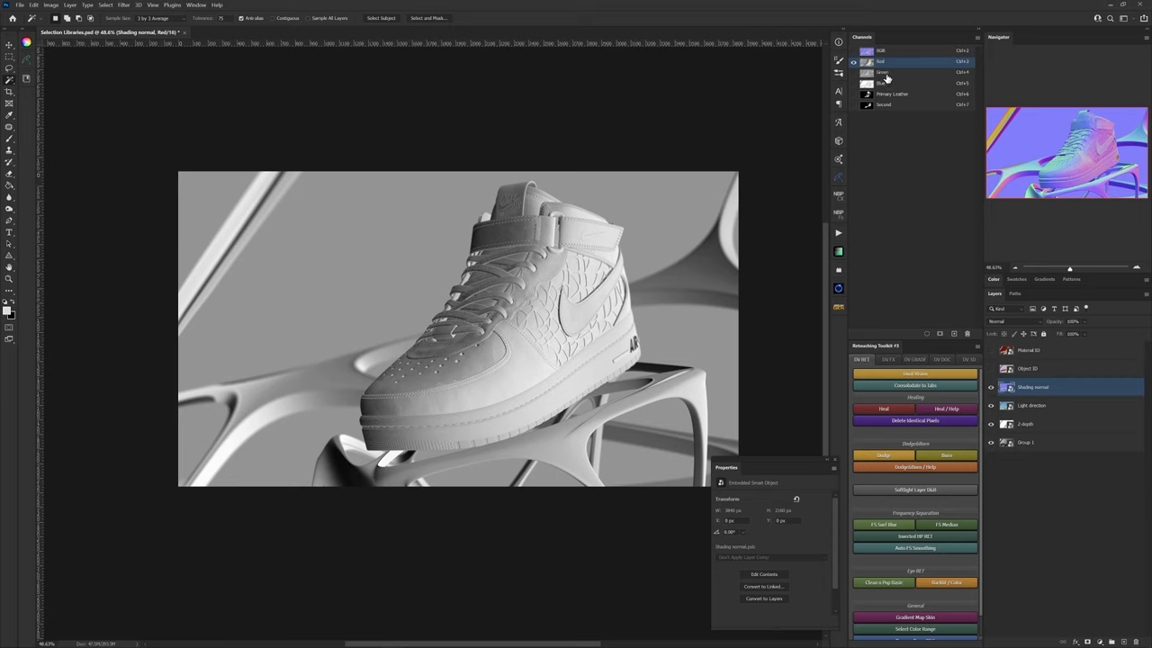
{"action": "left_click", "coordinate": [883, 72]}
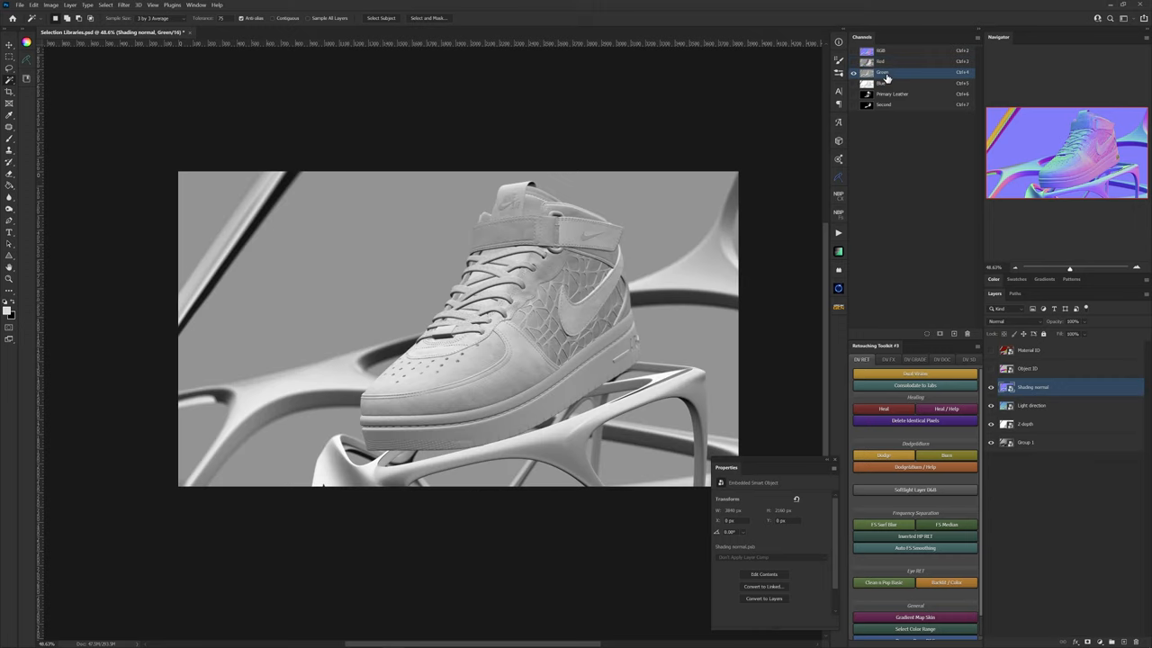
{"action": "mouse_move", "coordinate": [868, 89]}
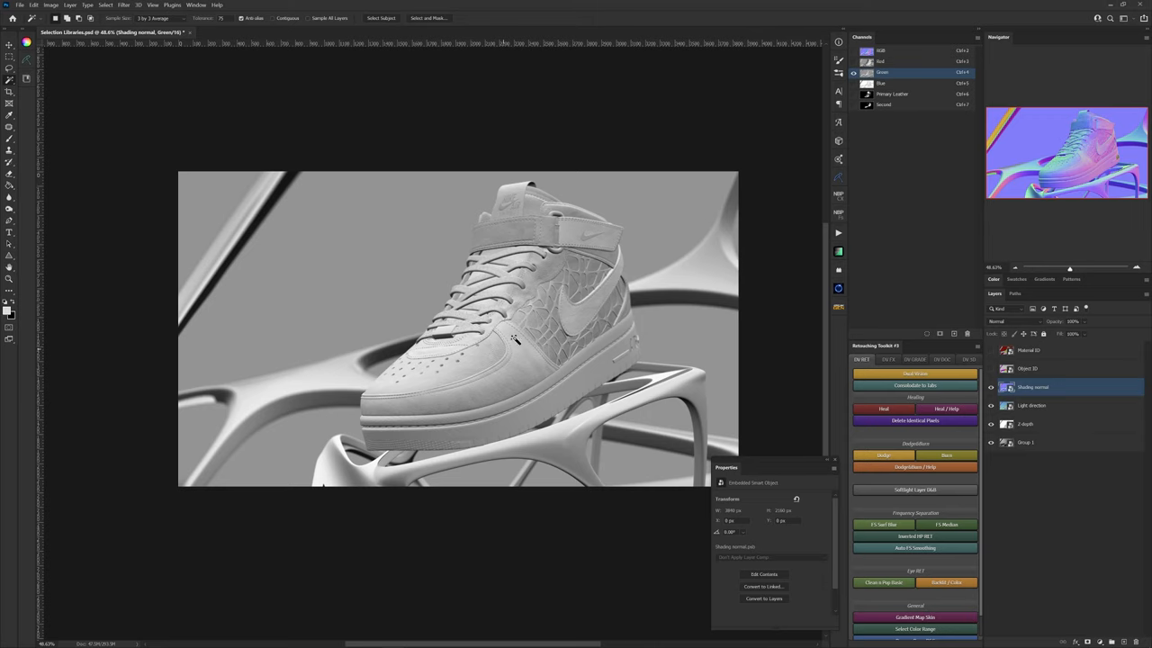
{"action": "left_click", "coordinate": [882, 82]}
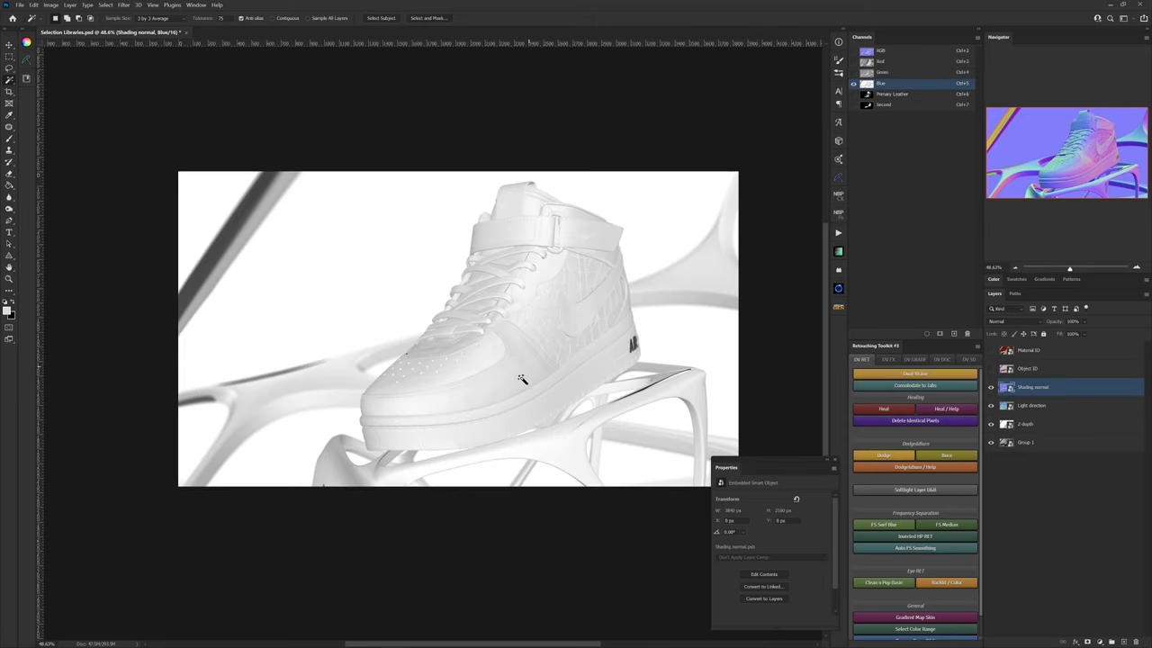
{"action": "mouse_move", "coordinate": [681, 351]}
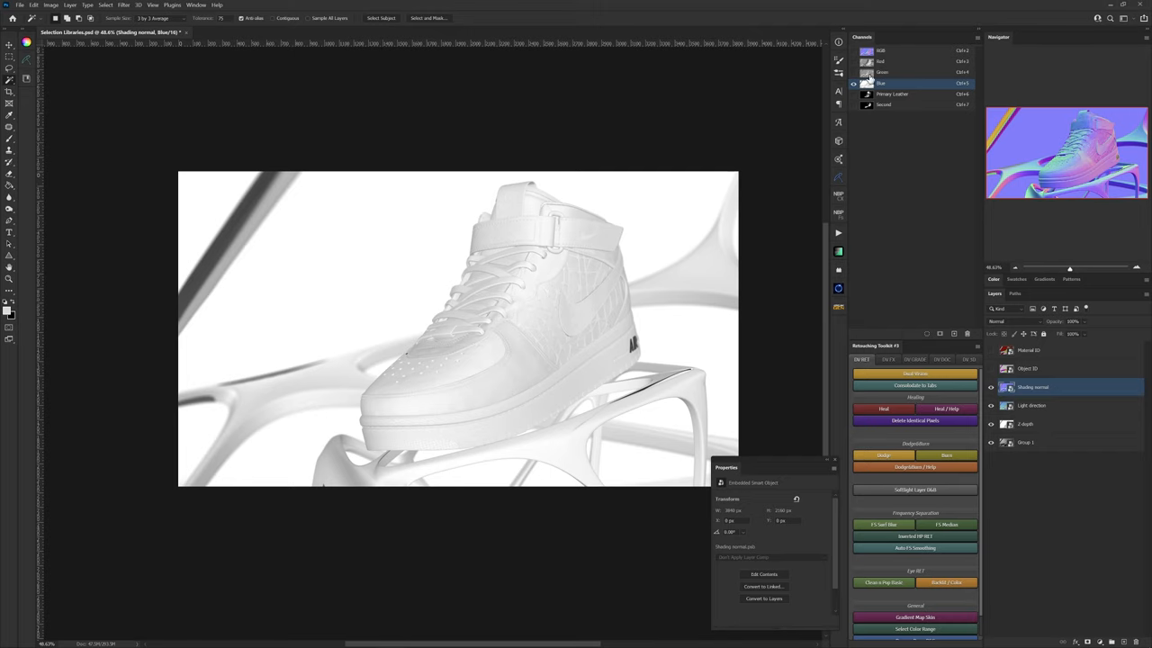
Load the Green normal channel as a selection and save it as channel Y+.
{"action": "left_click", "coordinate": [883, 72]}
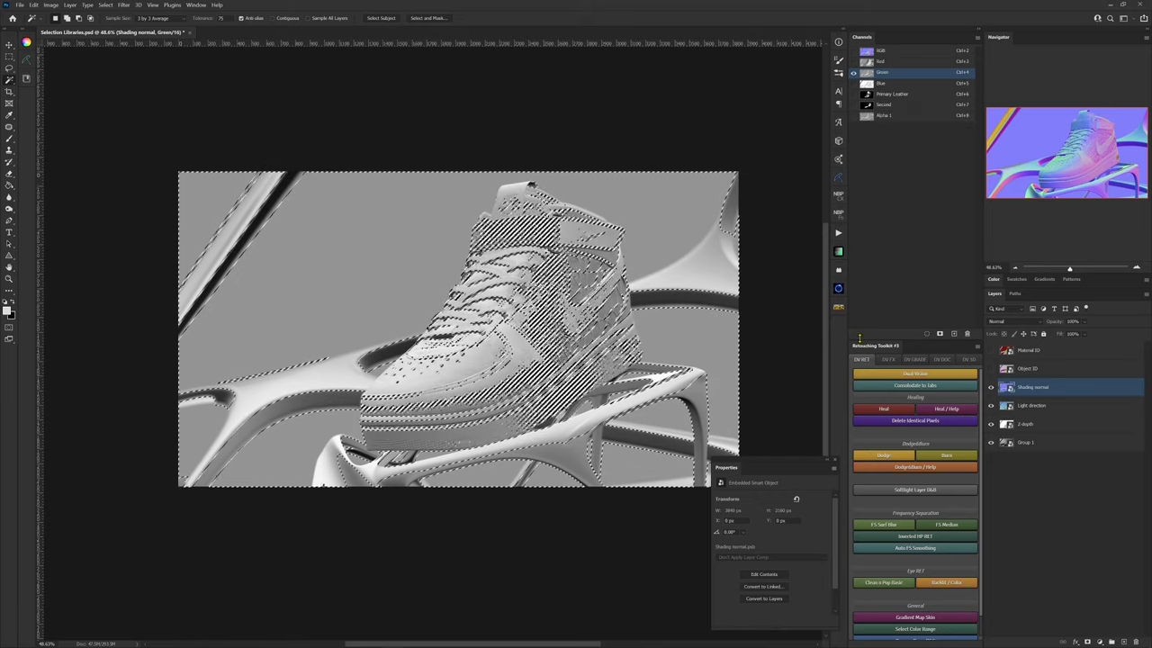
{"action": "left_click", "coordinate": [884, 115]}
{"action": "type", "text": "Y+"}
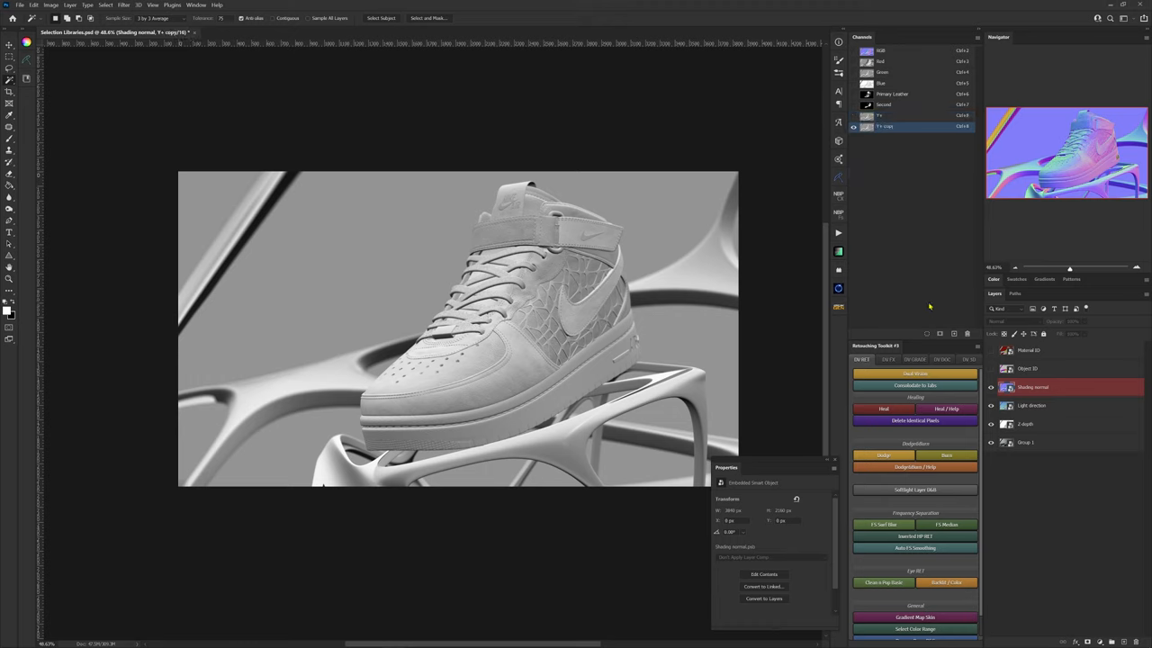
Rename the 'Y+ copy' channel to 'Y-'.
{"action": "double_click", "coordinate": [885, 126]}
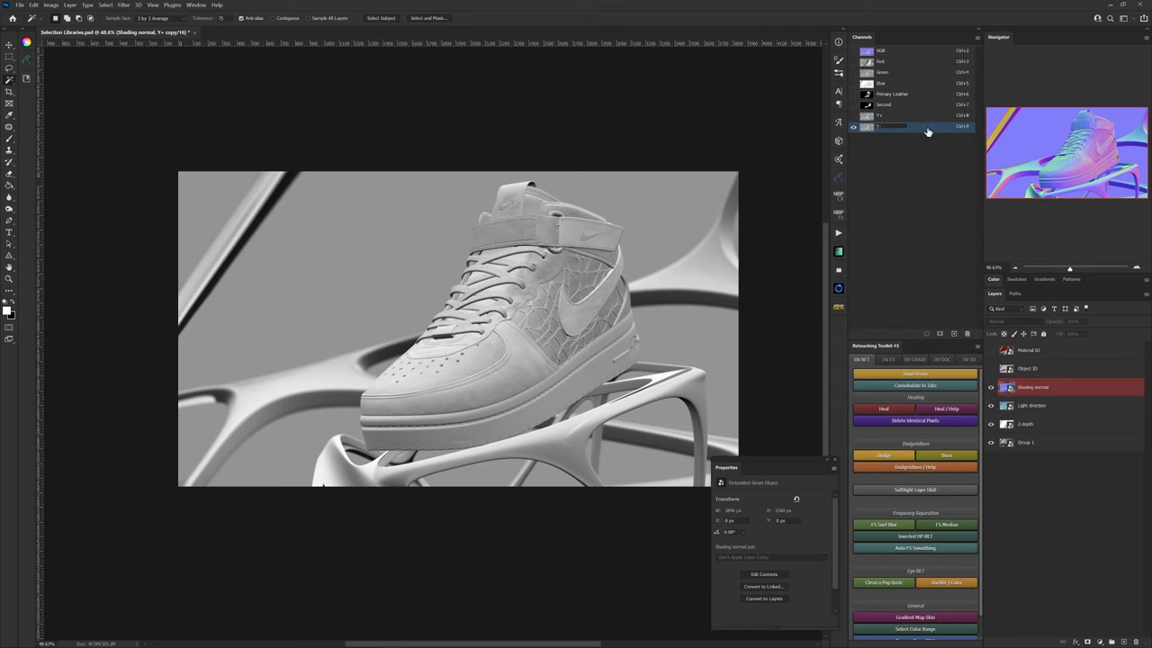
{"action": "left_click", "coordinate": [891, 126]}
{"action": "type", "text": "Y-"}
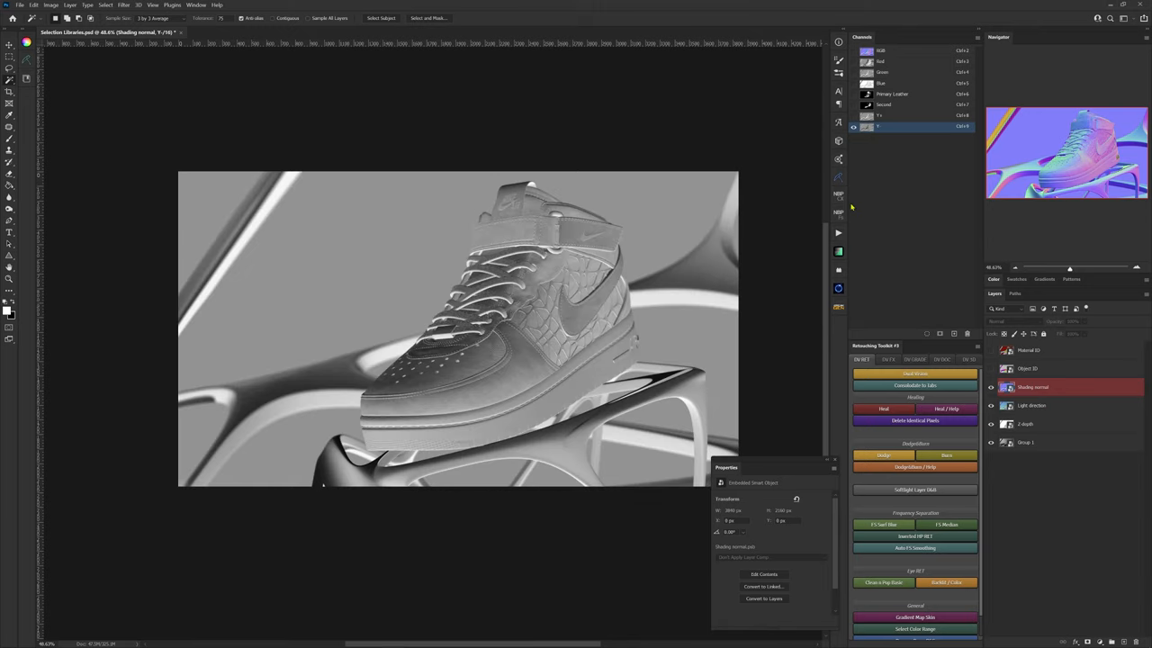
{"action": "mouse_move", "coordinate": [476, 441]}
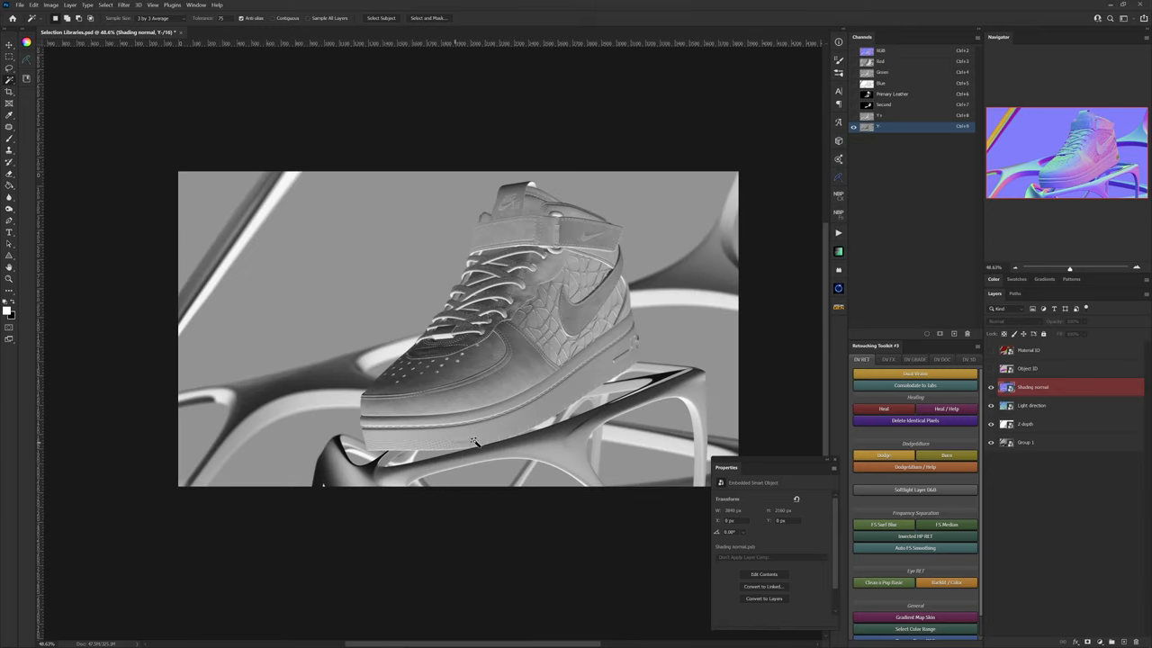
{"action": "mouse_move", "coordinate": [613, 317]}
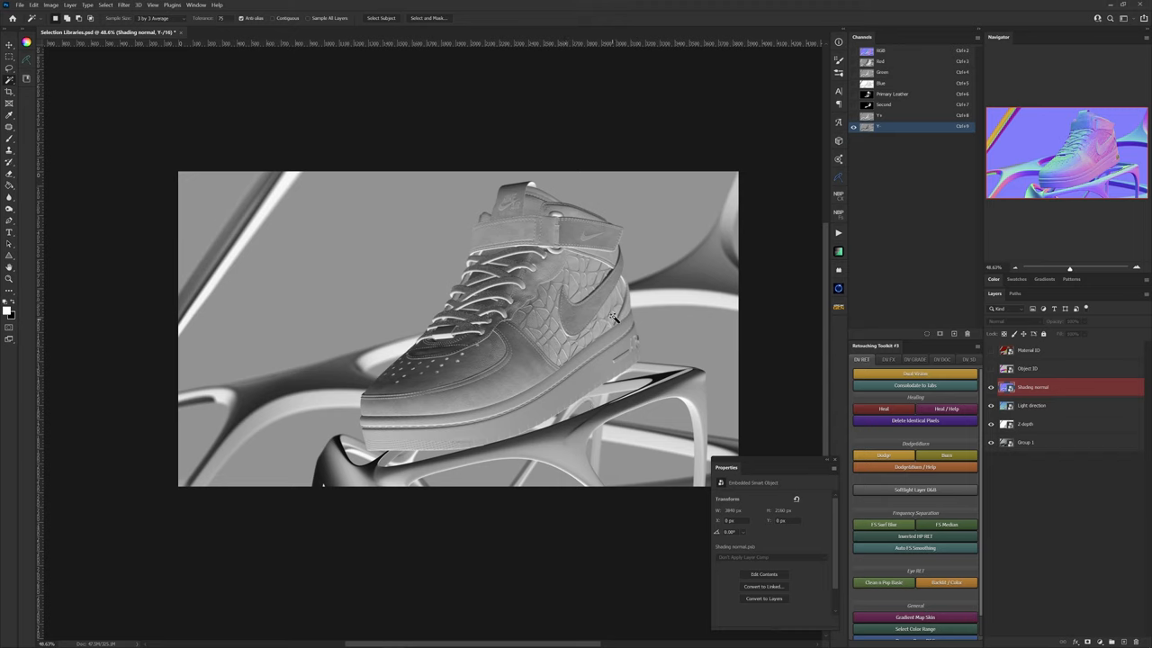
{"action": "mouse_move", "coordinate": [580, 380]}
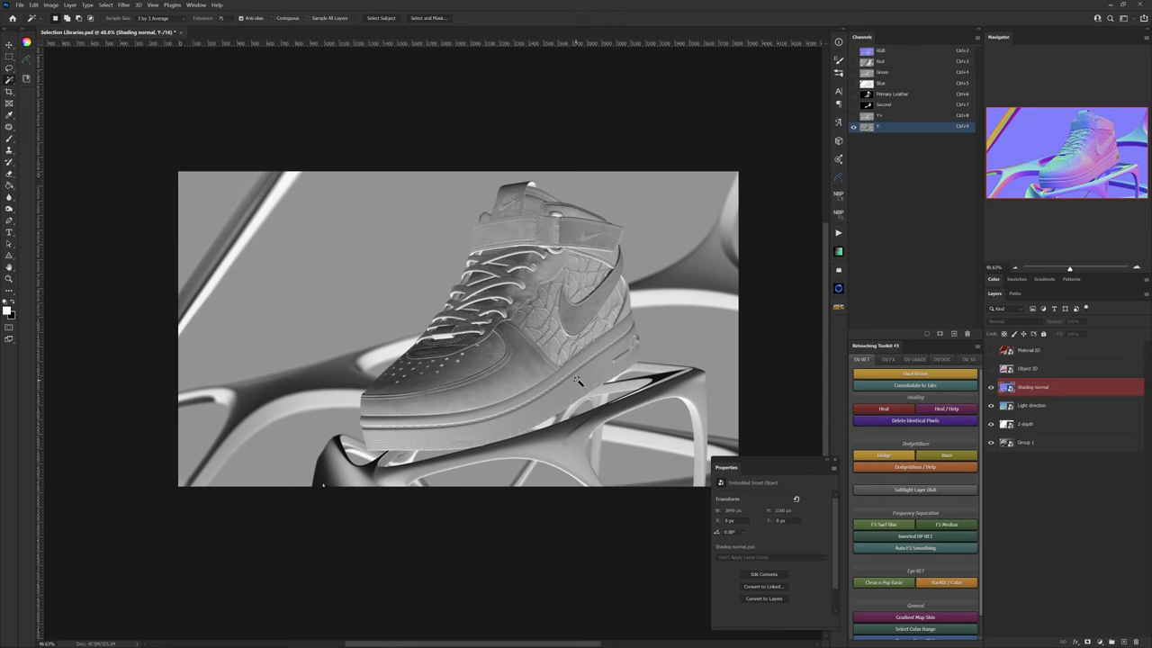
{"action": "mouse_move", "coordinate": [604, 351]}
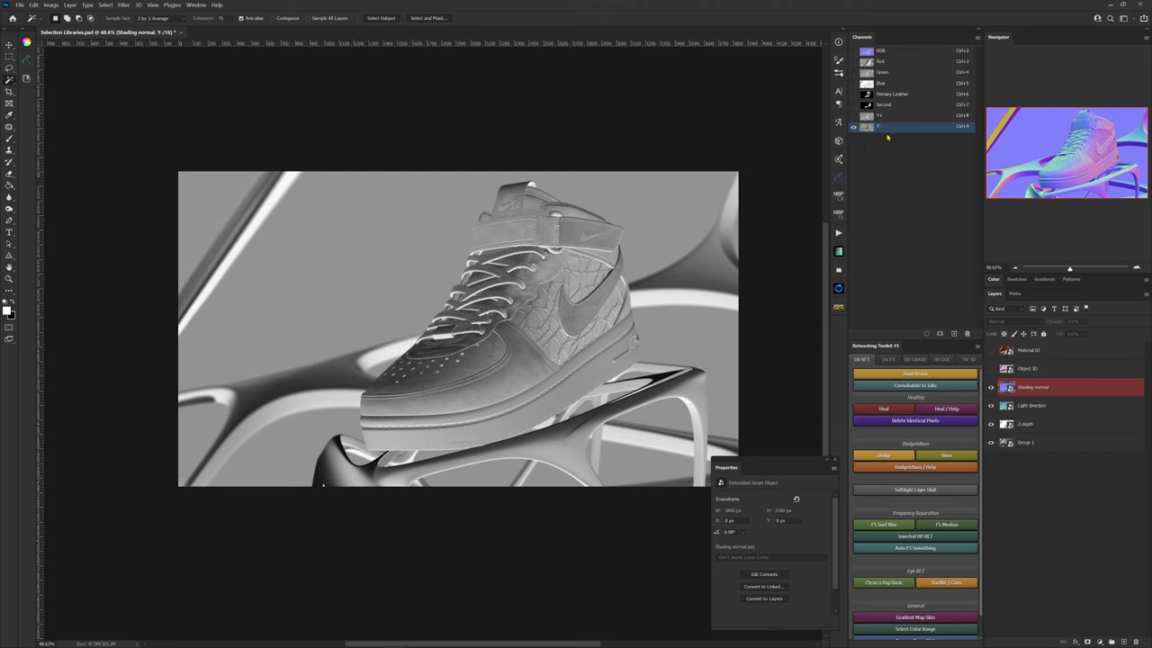
{"action": "mouse_move", "coordinate": [887, 140]}
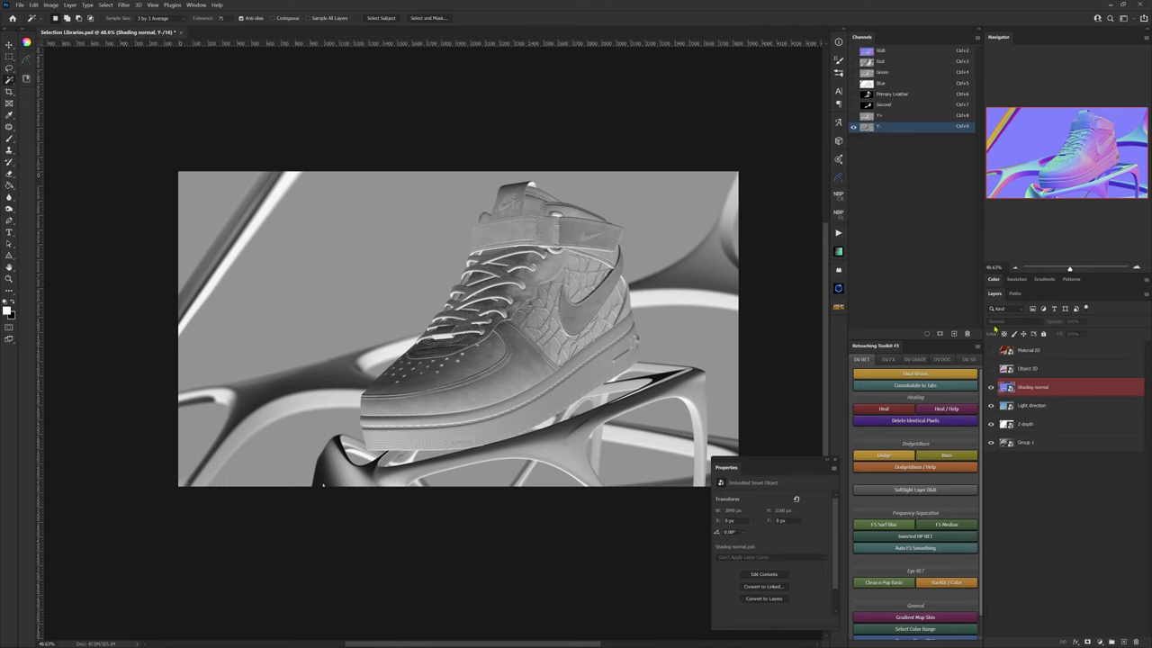
Hide the Shading normal layer and make the Z-depth layer active.
{"action": "left_click", "coordinate": [992, 405]}
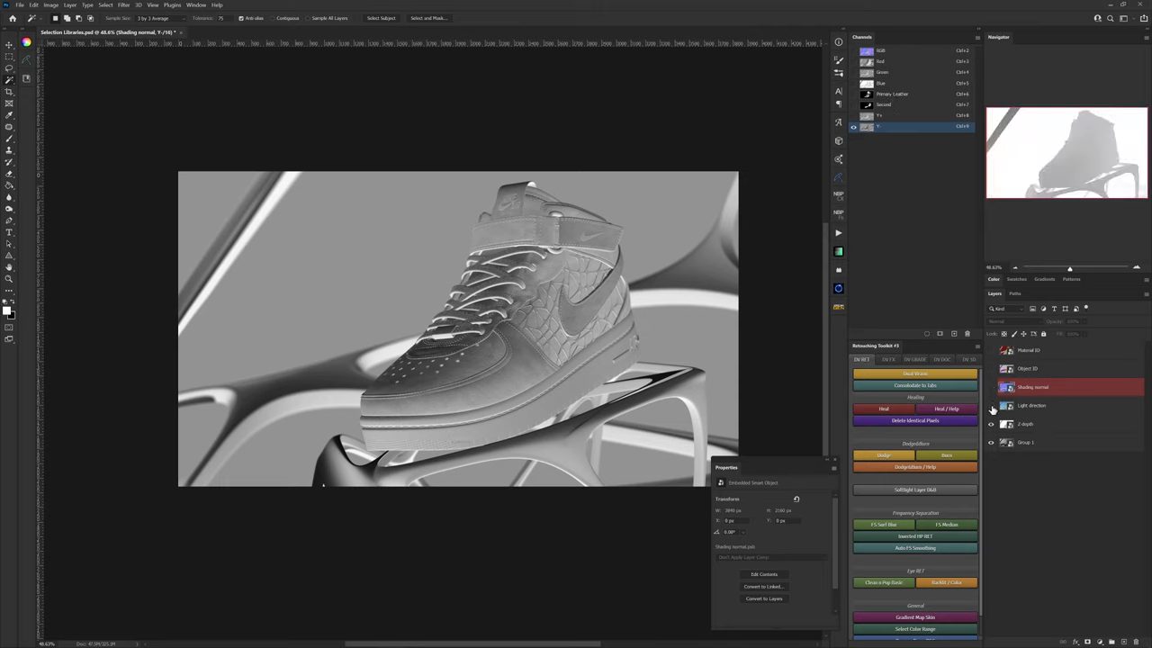
{"action": "left_click", "coordinate": [1033, 405]}
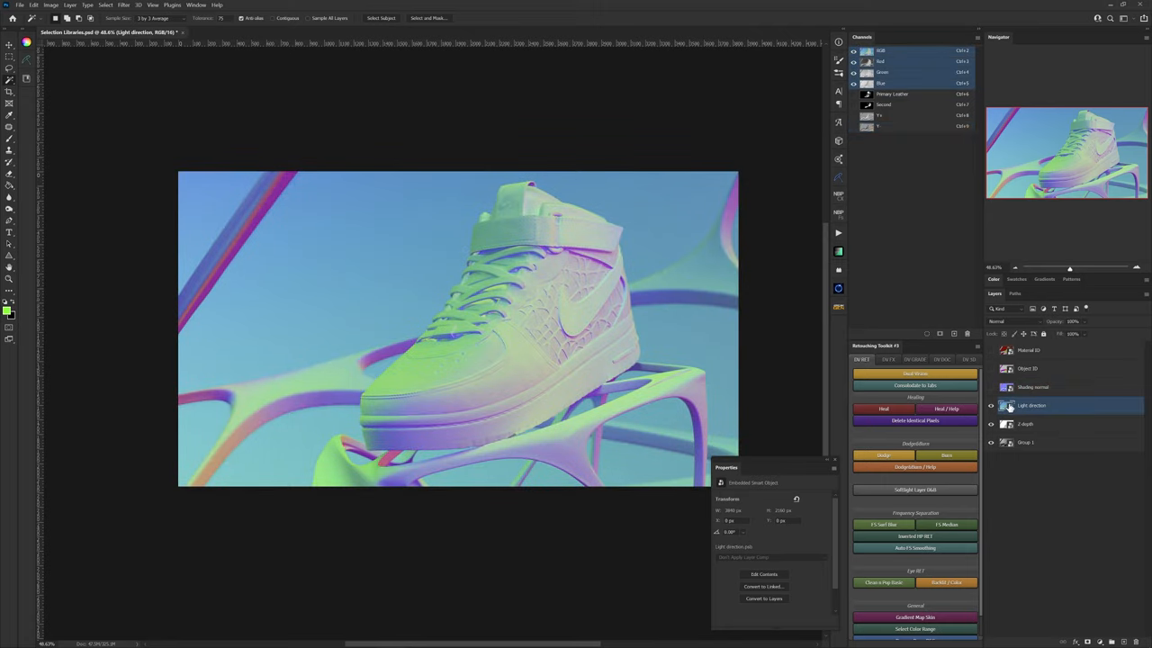
{"action": "mouse_move", "coordinate": [1006, 401]}
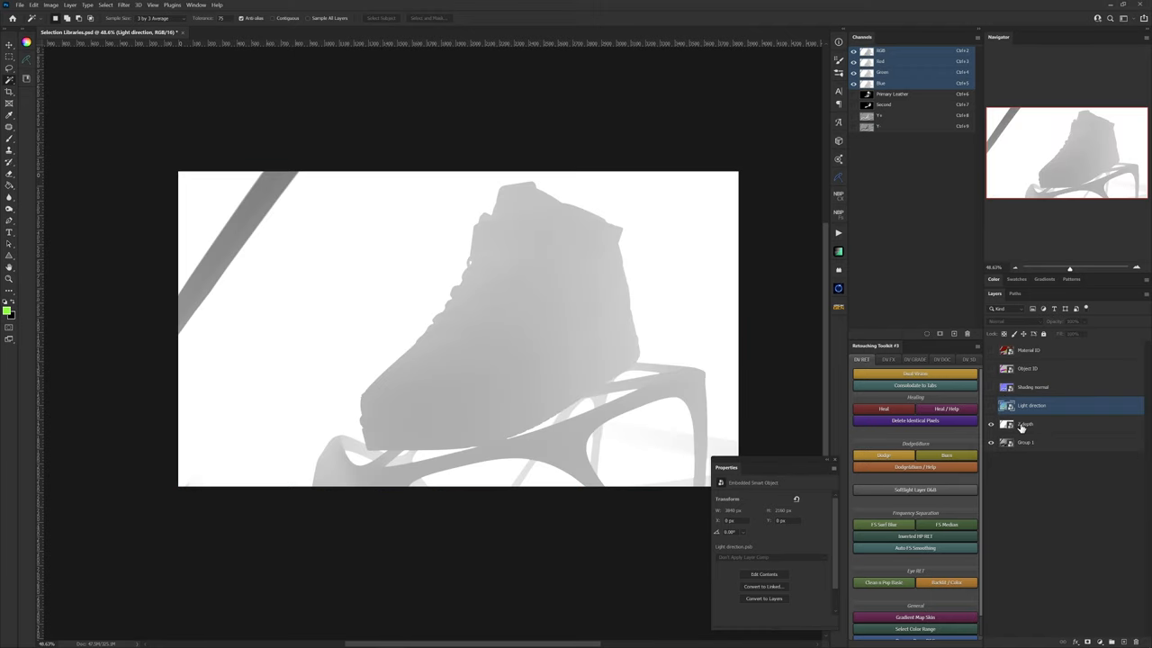
{"action": "left_click", "coordinate": [1030, 424]}
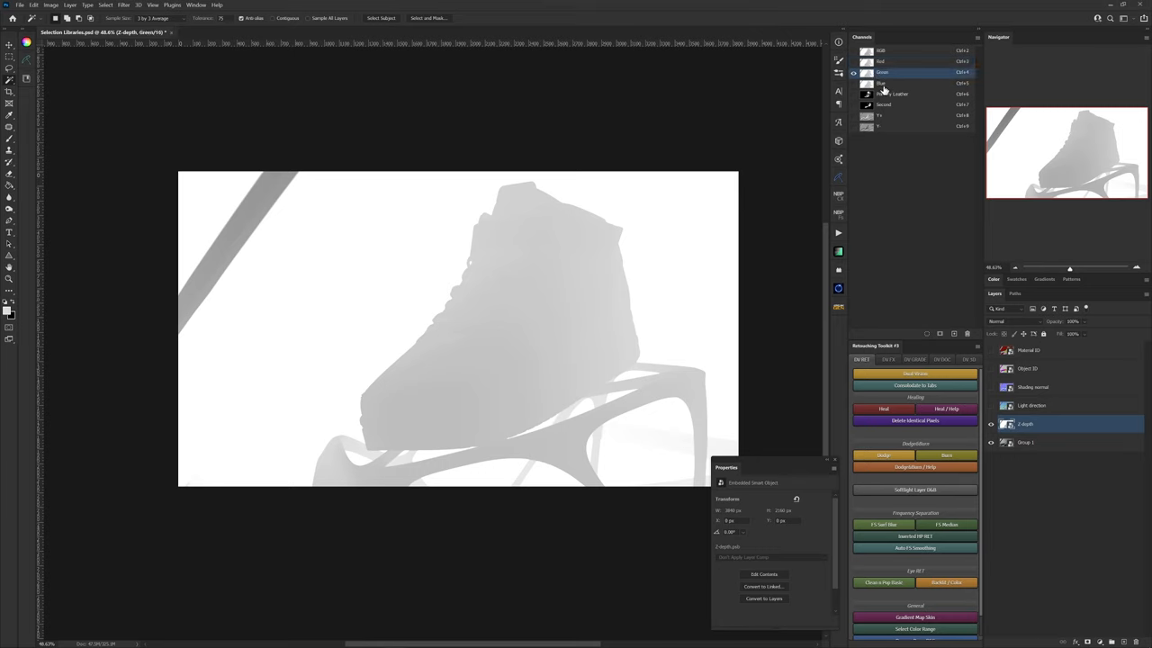
Load the Z-depth Green channel as a selection and save it as channel Z+.
{"action": "left_click", "coordinate": [900, 83]}
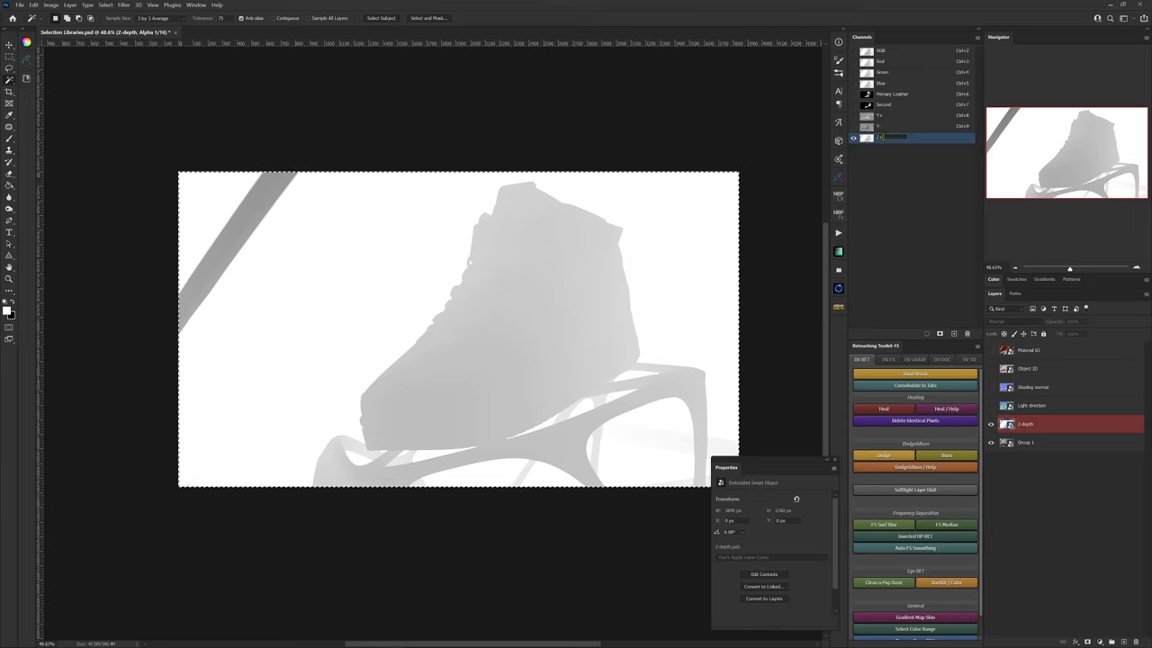
{"action": "left_click", "coordinate": [891, 137]}
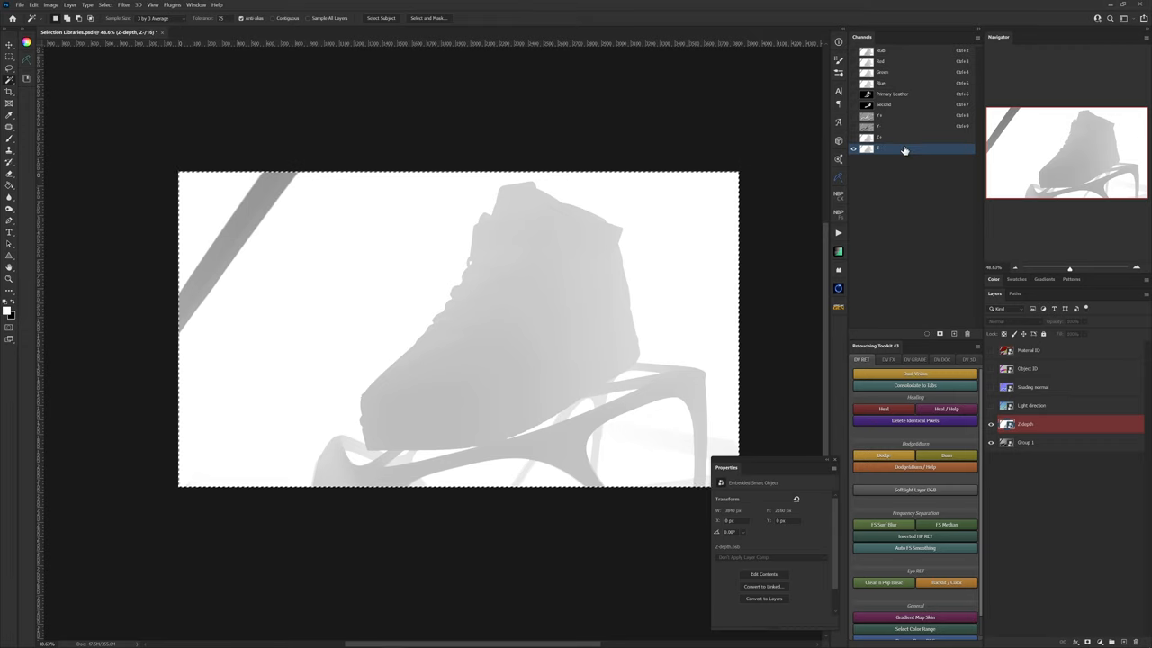
Finish naming the Z- channel, then view the Y+ and Primary Leather channels.
{"action": "left_click", "coordinate": [853, 149]}
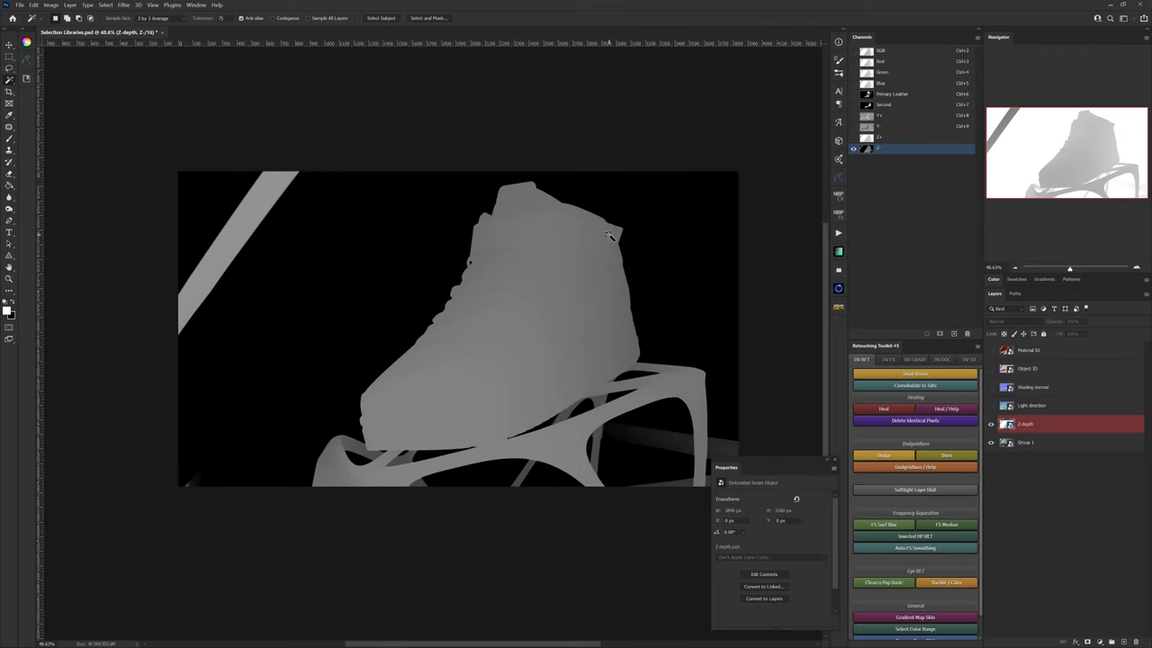
{"action": "mouse_move", "coordinate": [499, 328]}
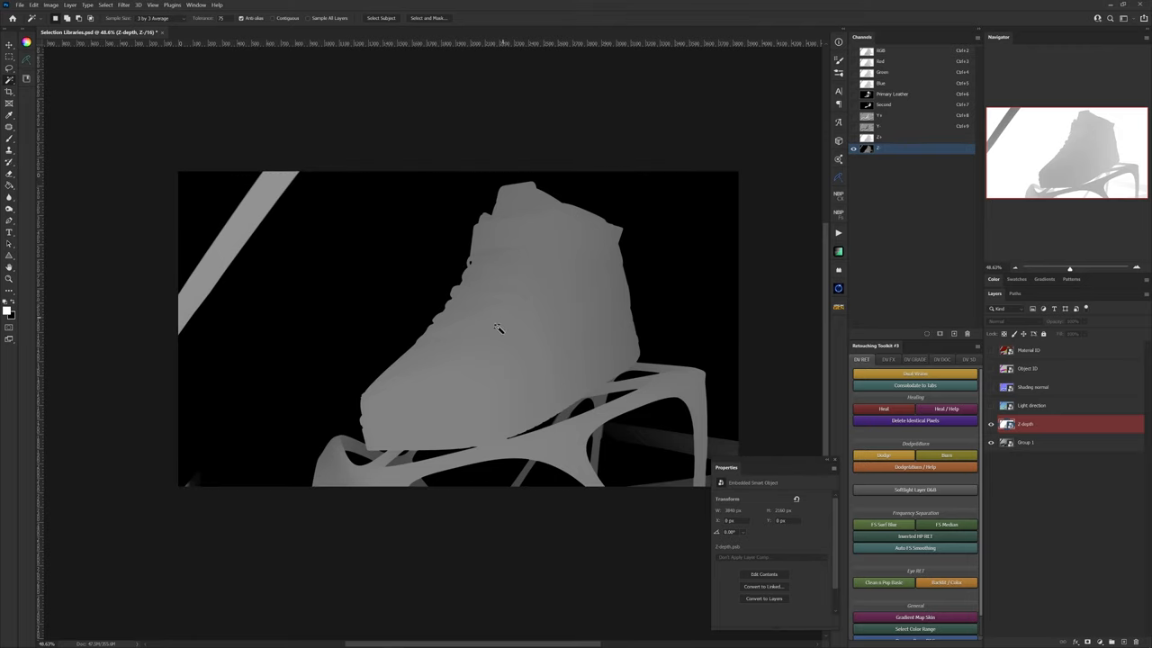
{"action": "mouse_move", "coordinate": [546, 258]}
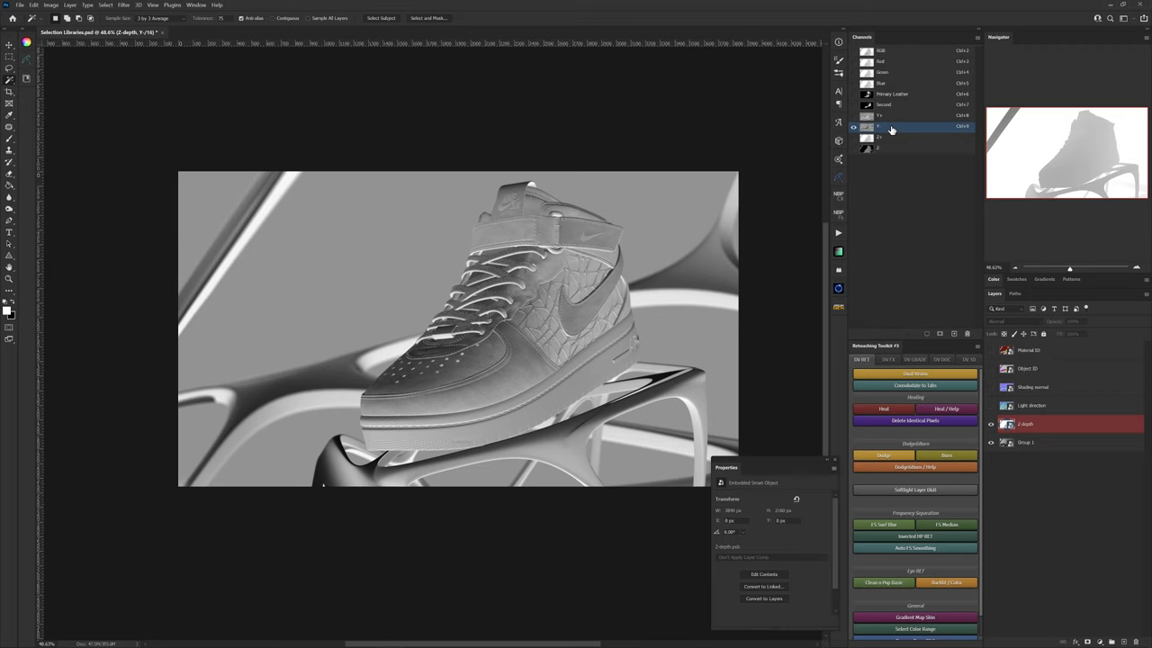
{"action": "left_click", "coordinate": [900, 116]}
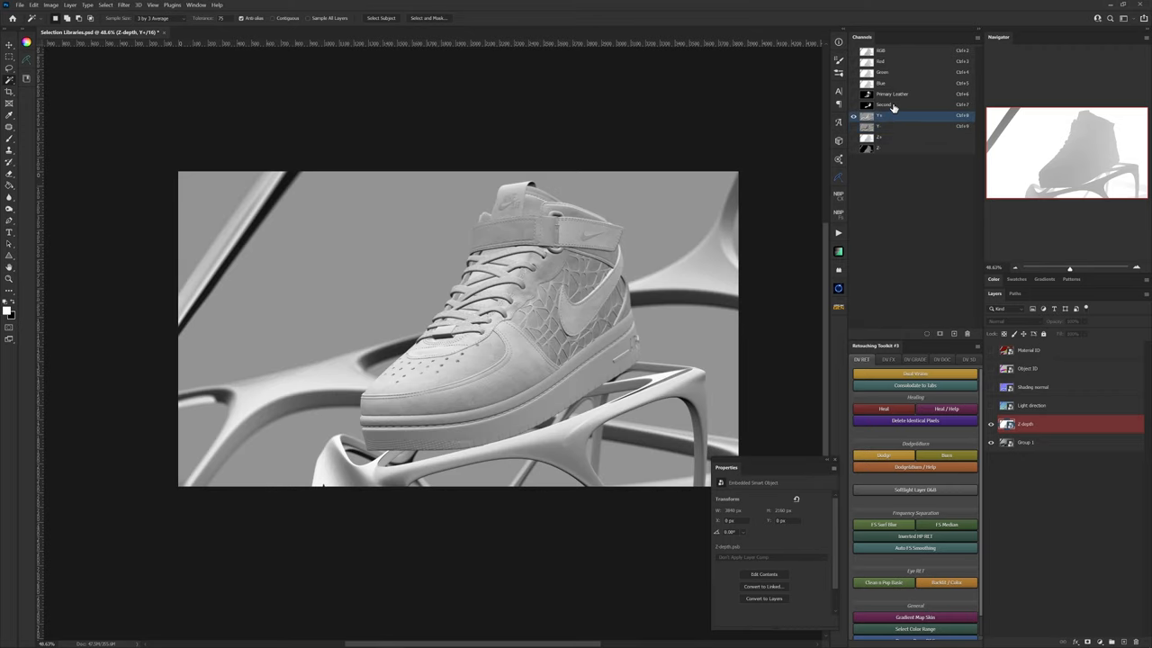
{"action": "left_click", "coordinate": [892, 93]}
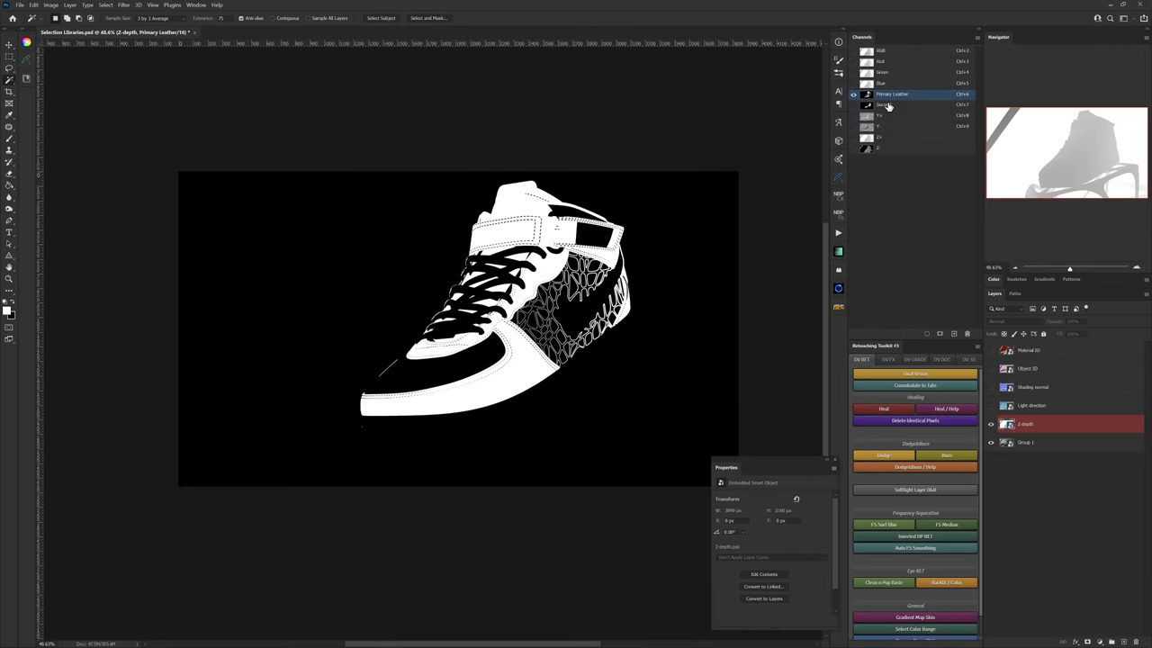